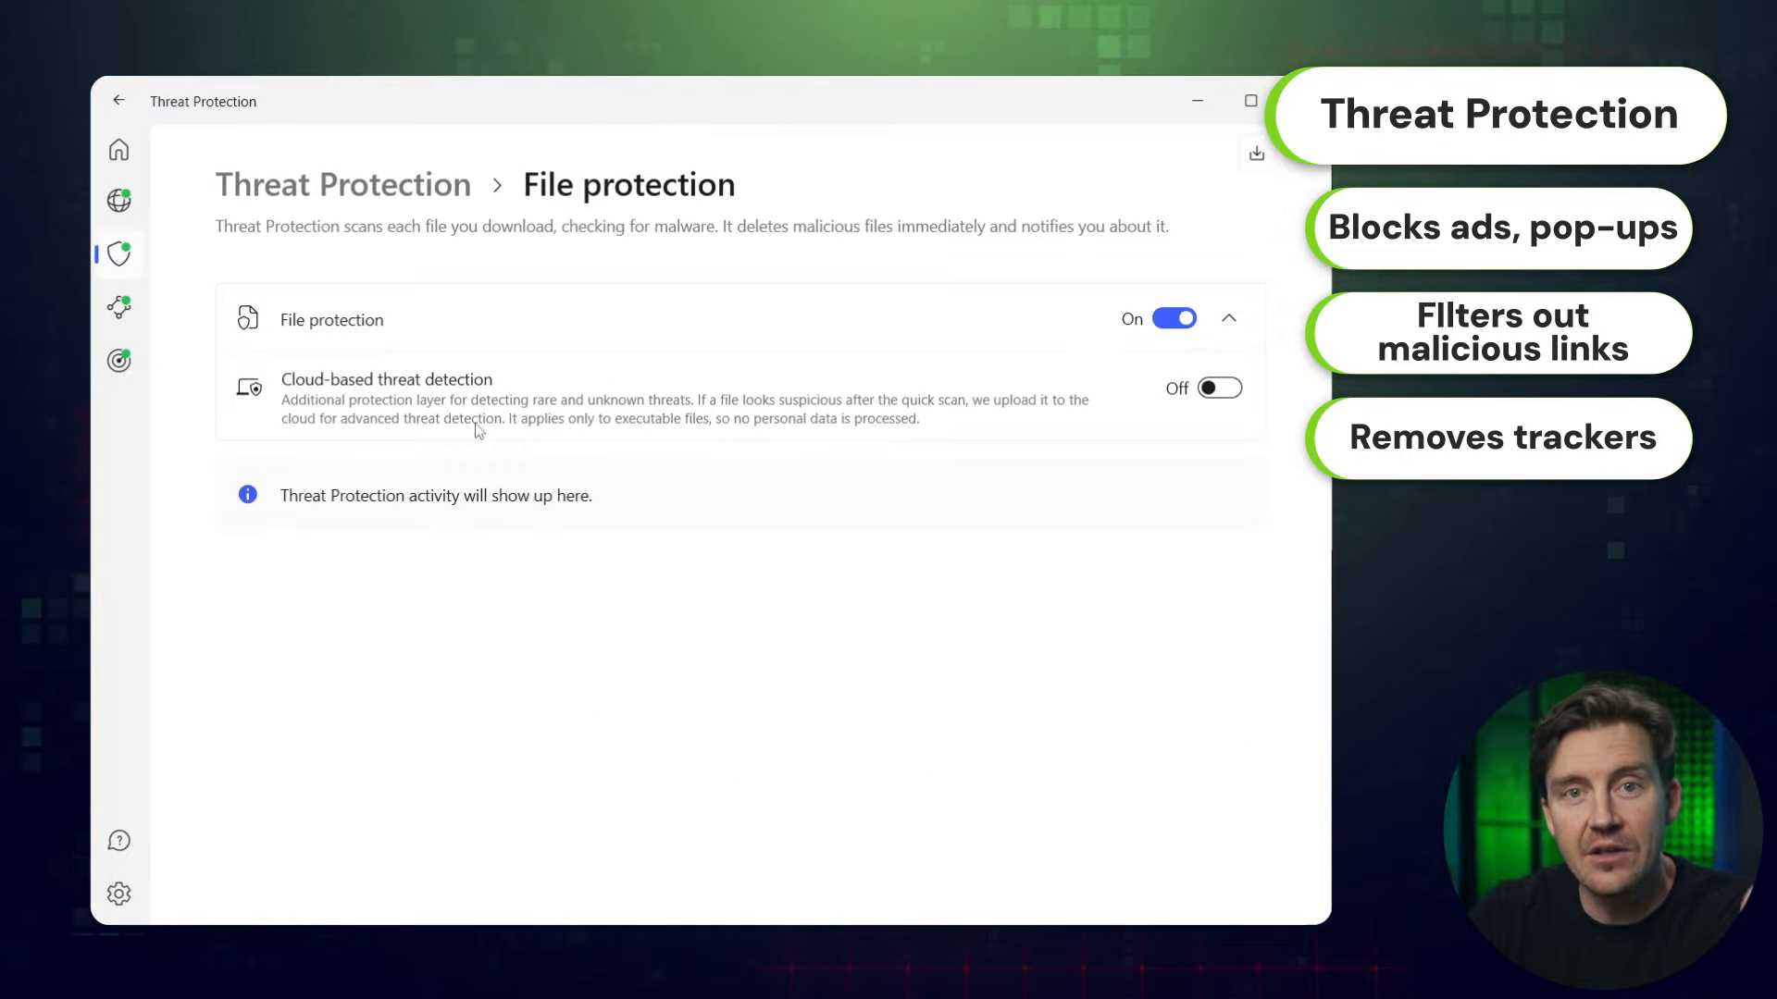
Open the NordVPN extension from Firefox's extensions menu and show its Security and privacy settings.
left_click(1218, 387)
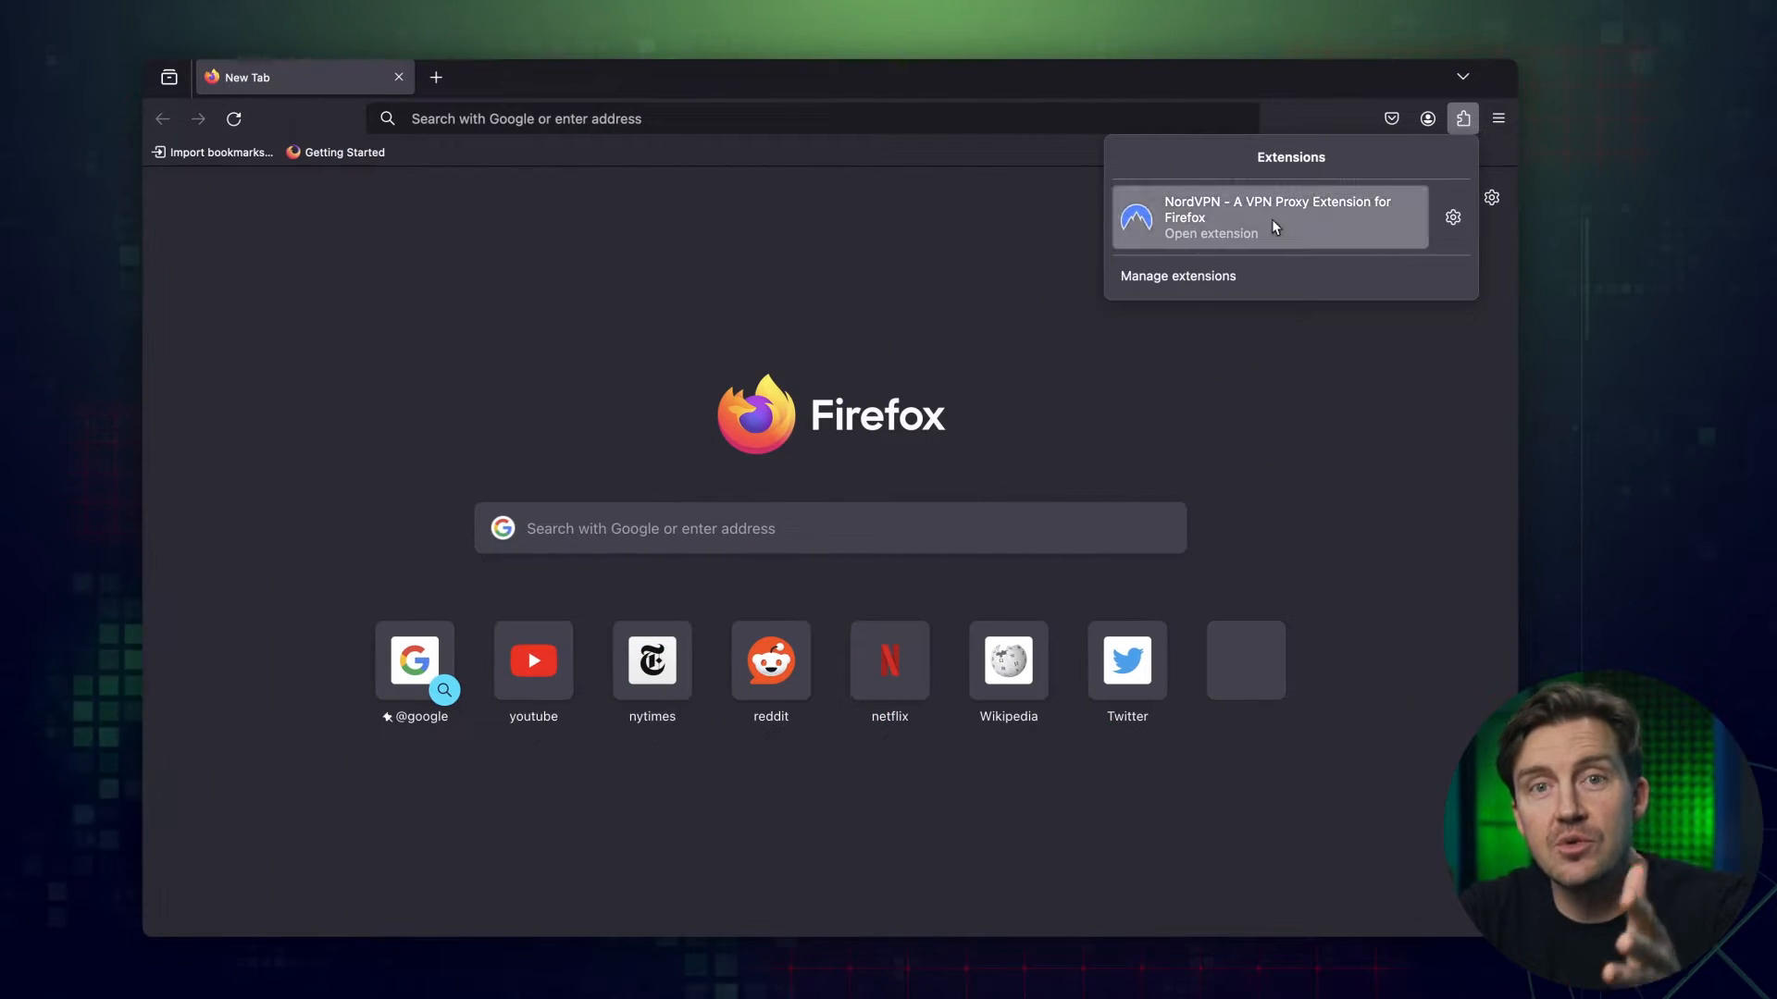
left_click(1270, 217)
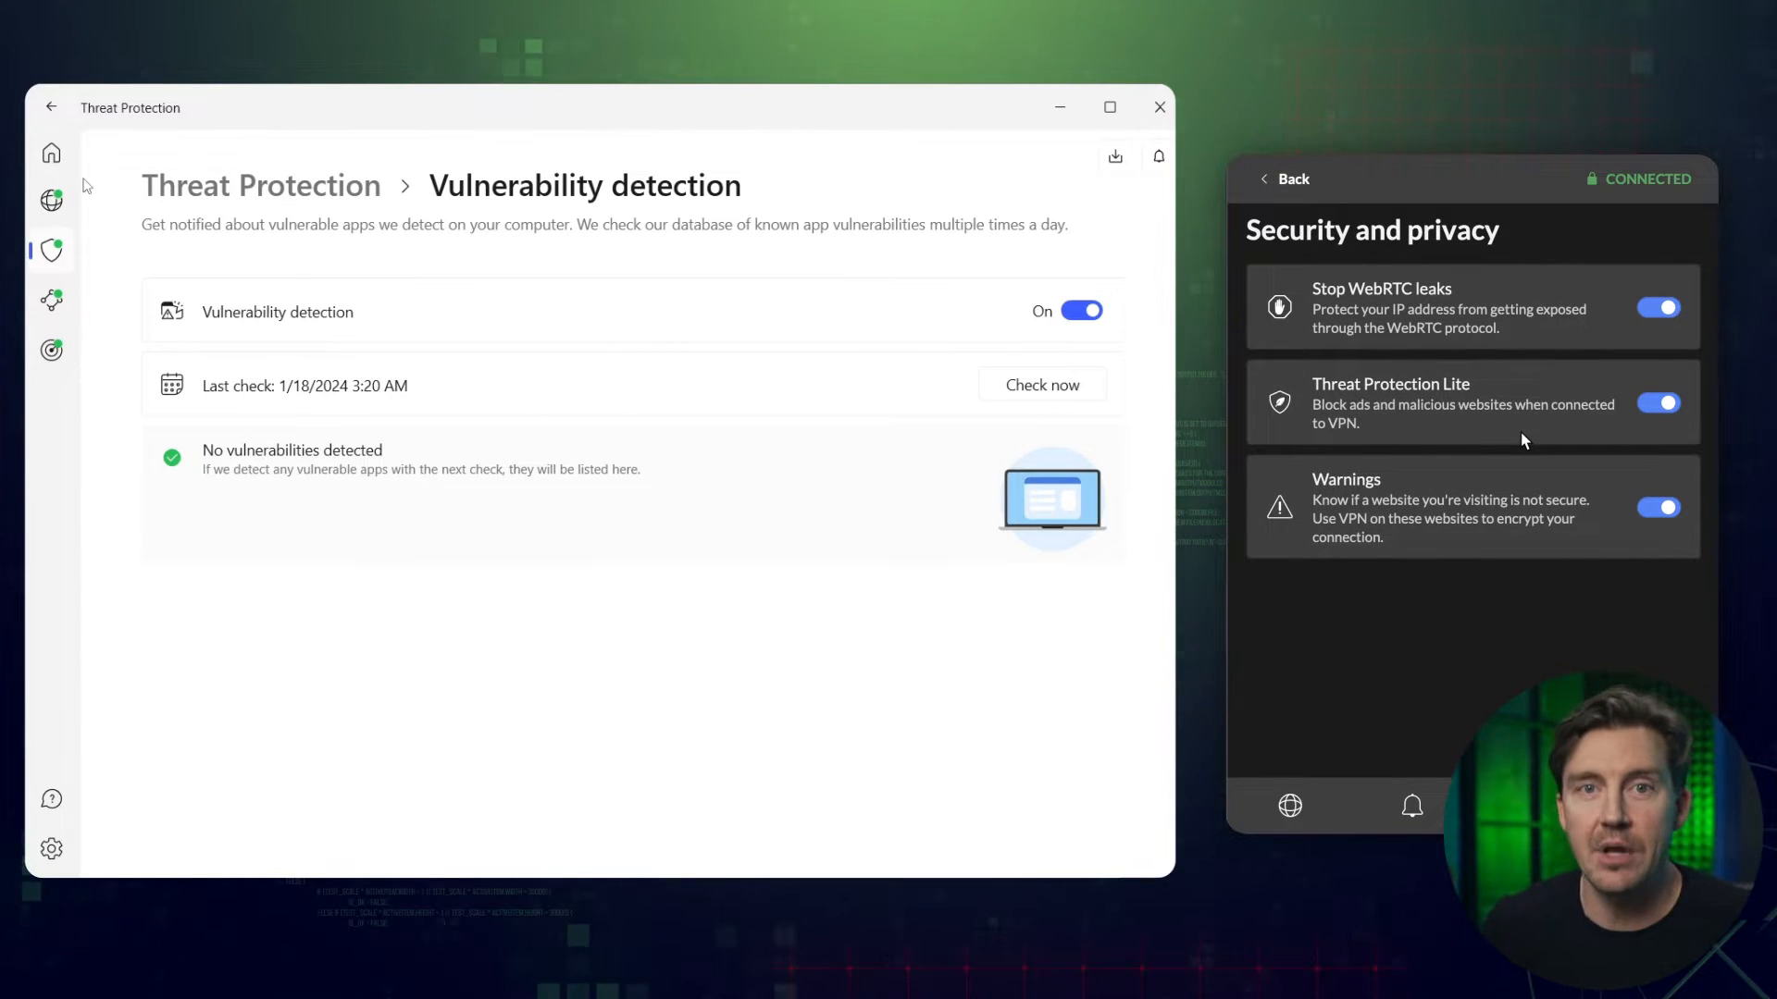
Return to the extension's main screen and connect to a United Kingdom server for UK streaming.
left_click(52, 108)
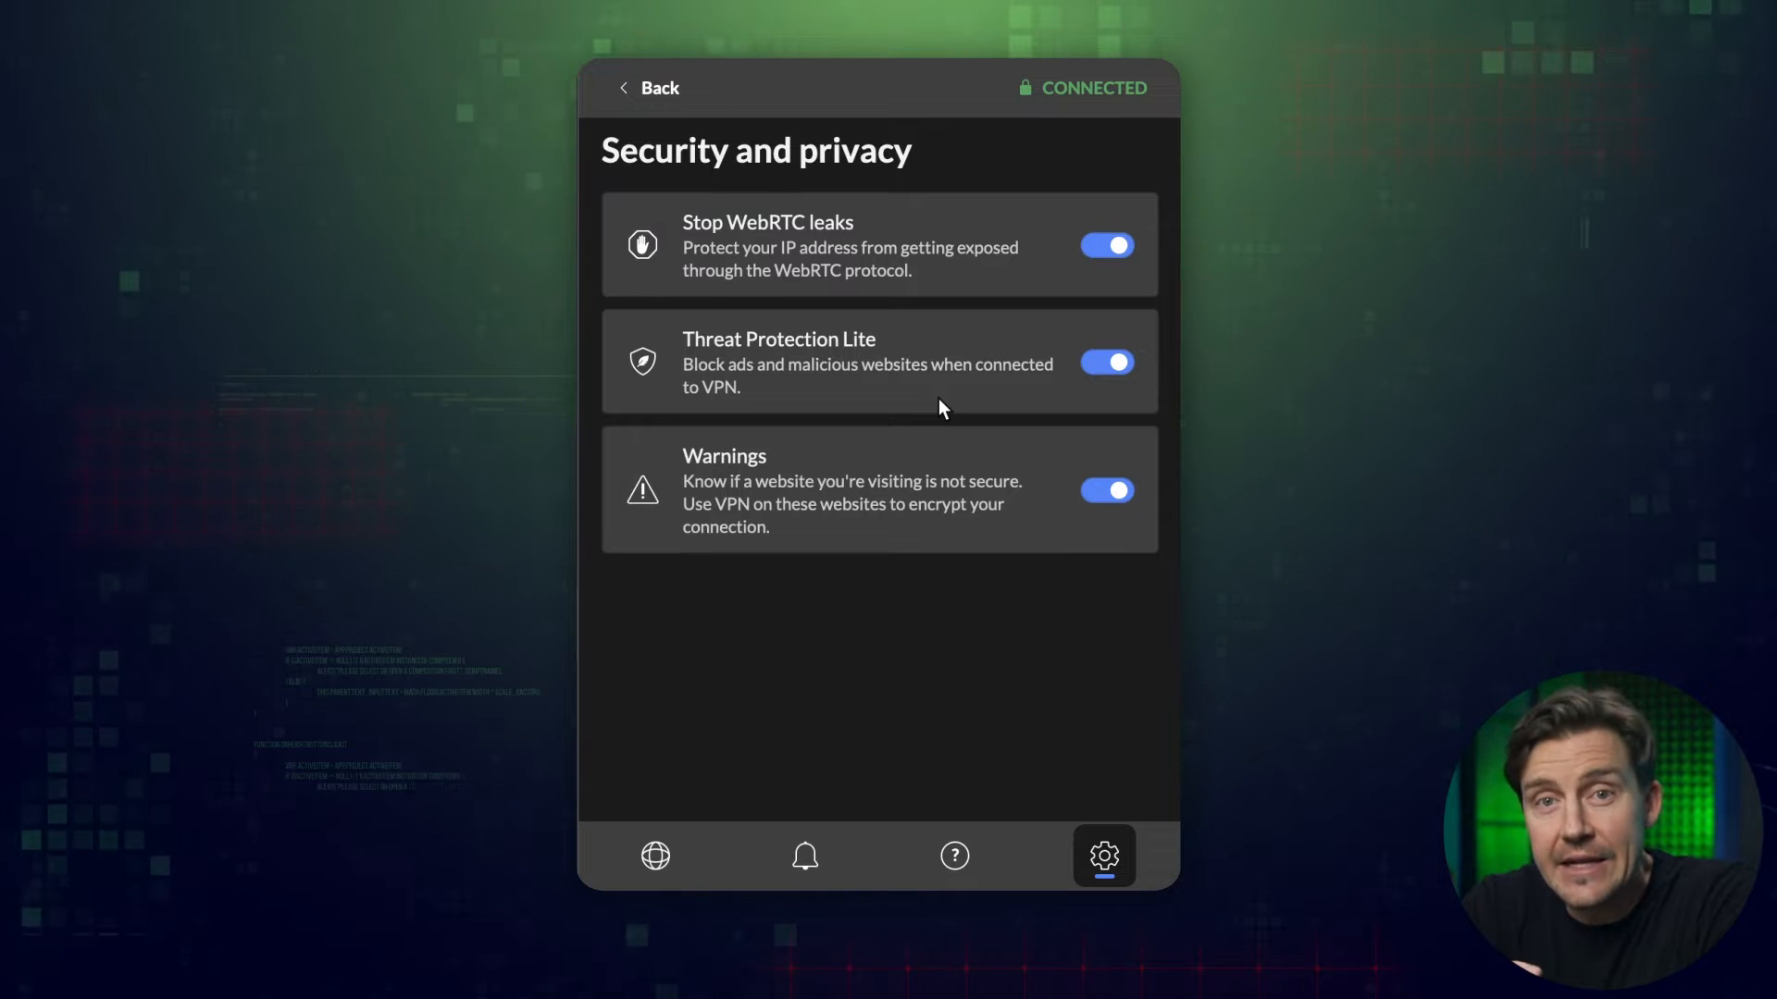
left_click(655, 855)
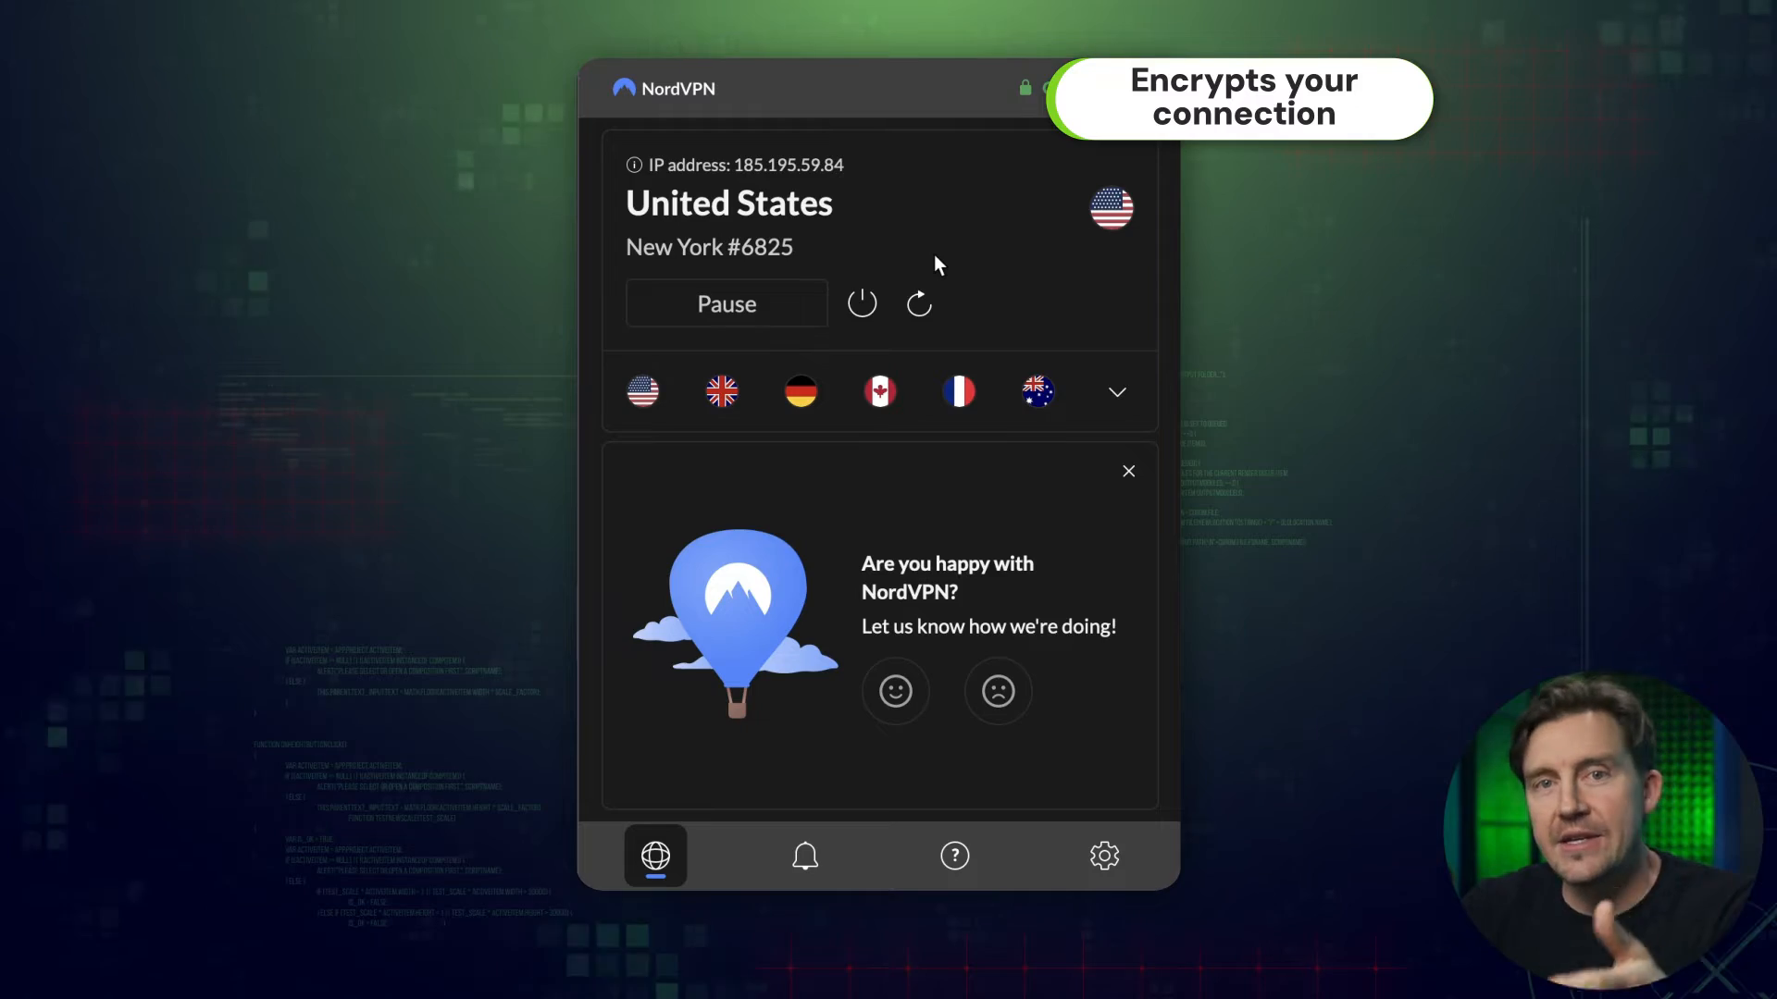
left_click(1116, 391)
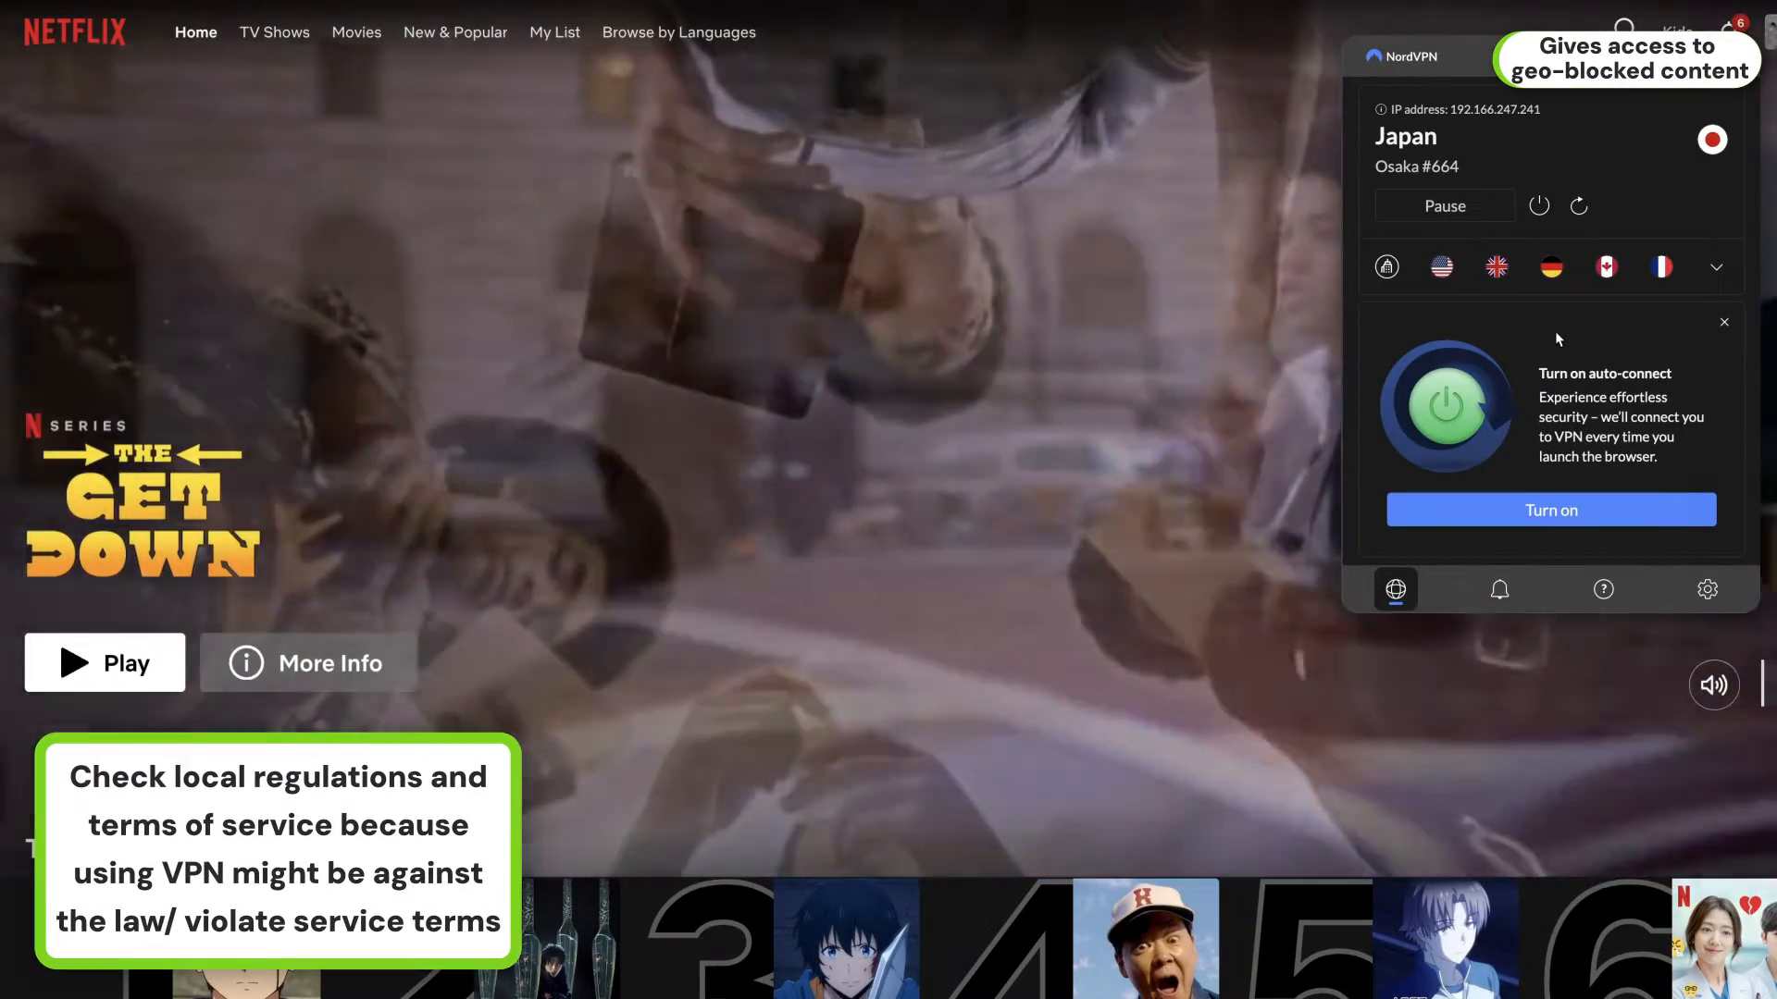
left_click(1495, 267)
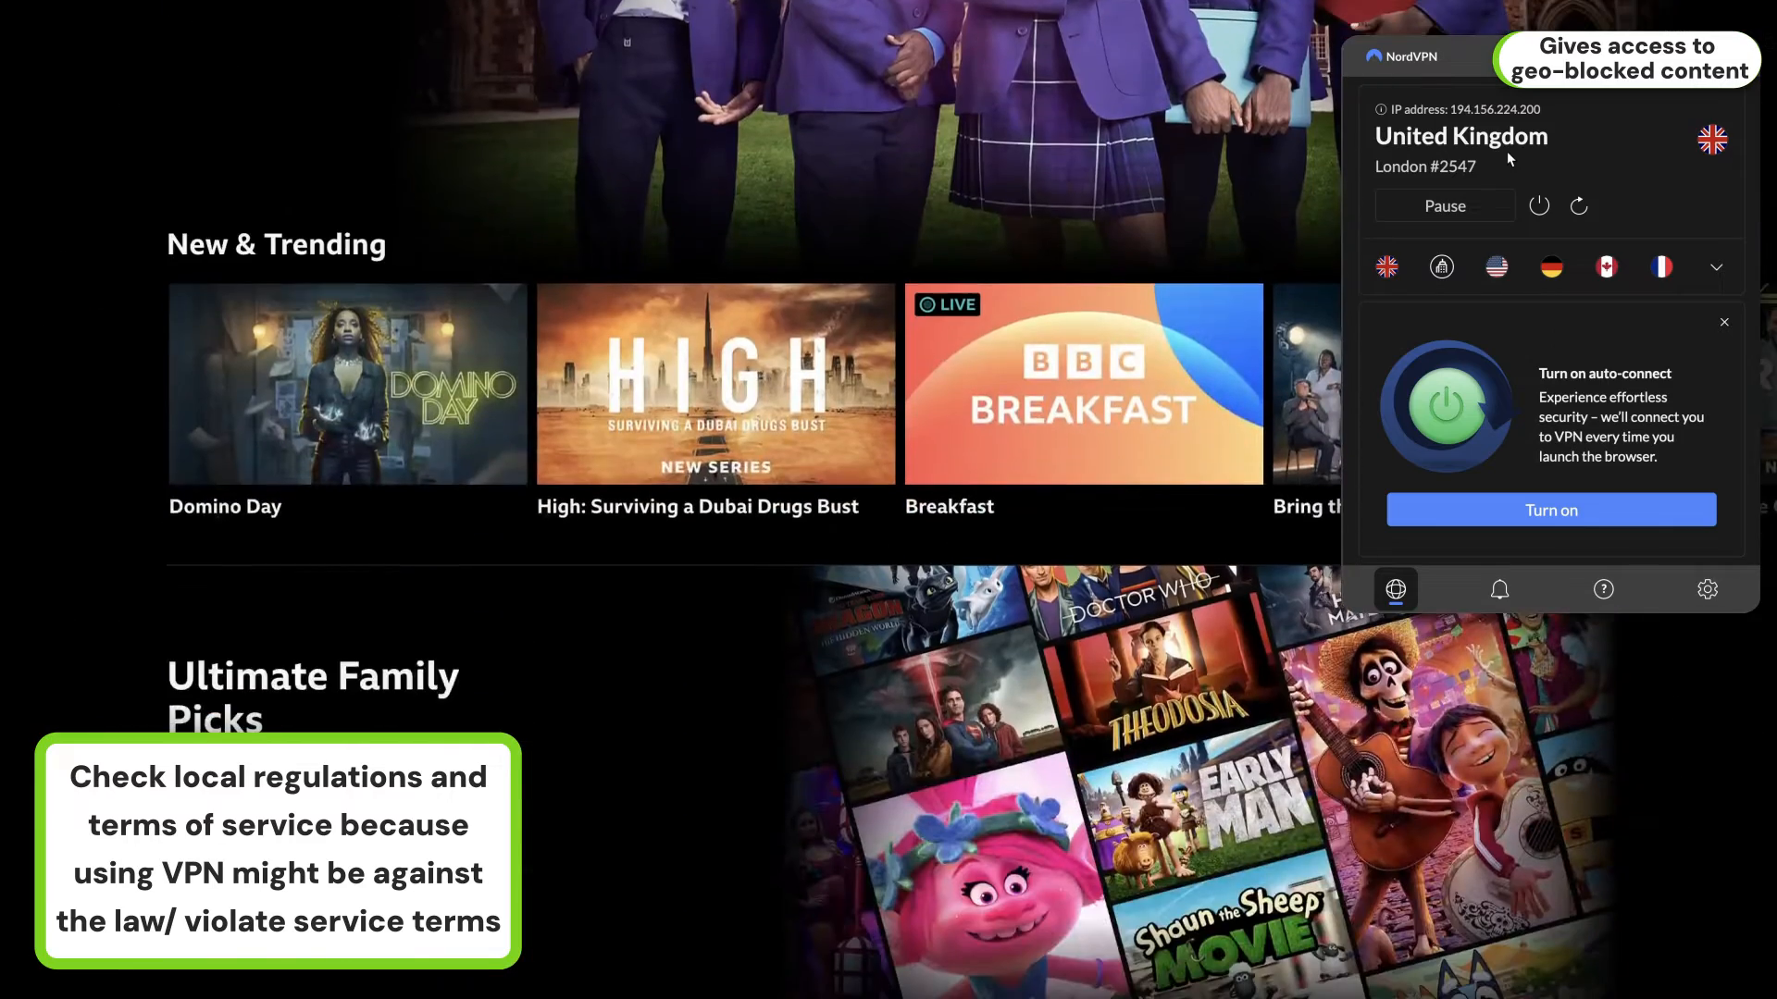
scroll("down", 3)
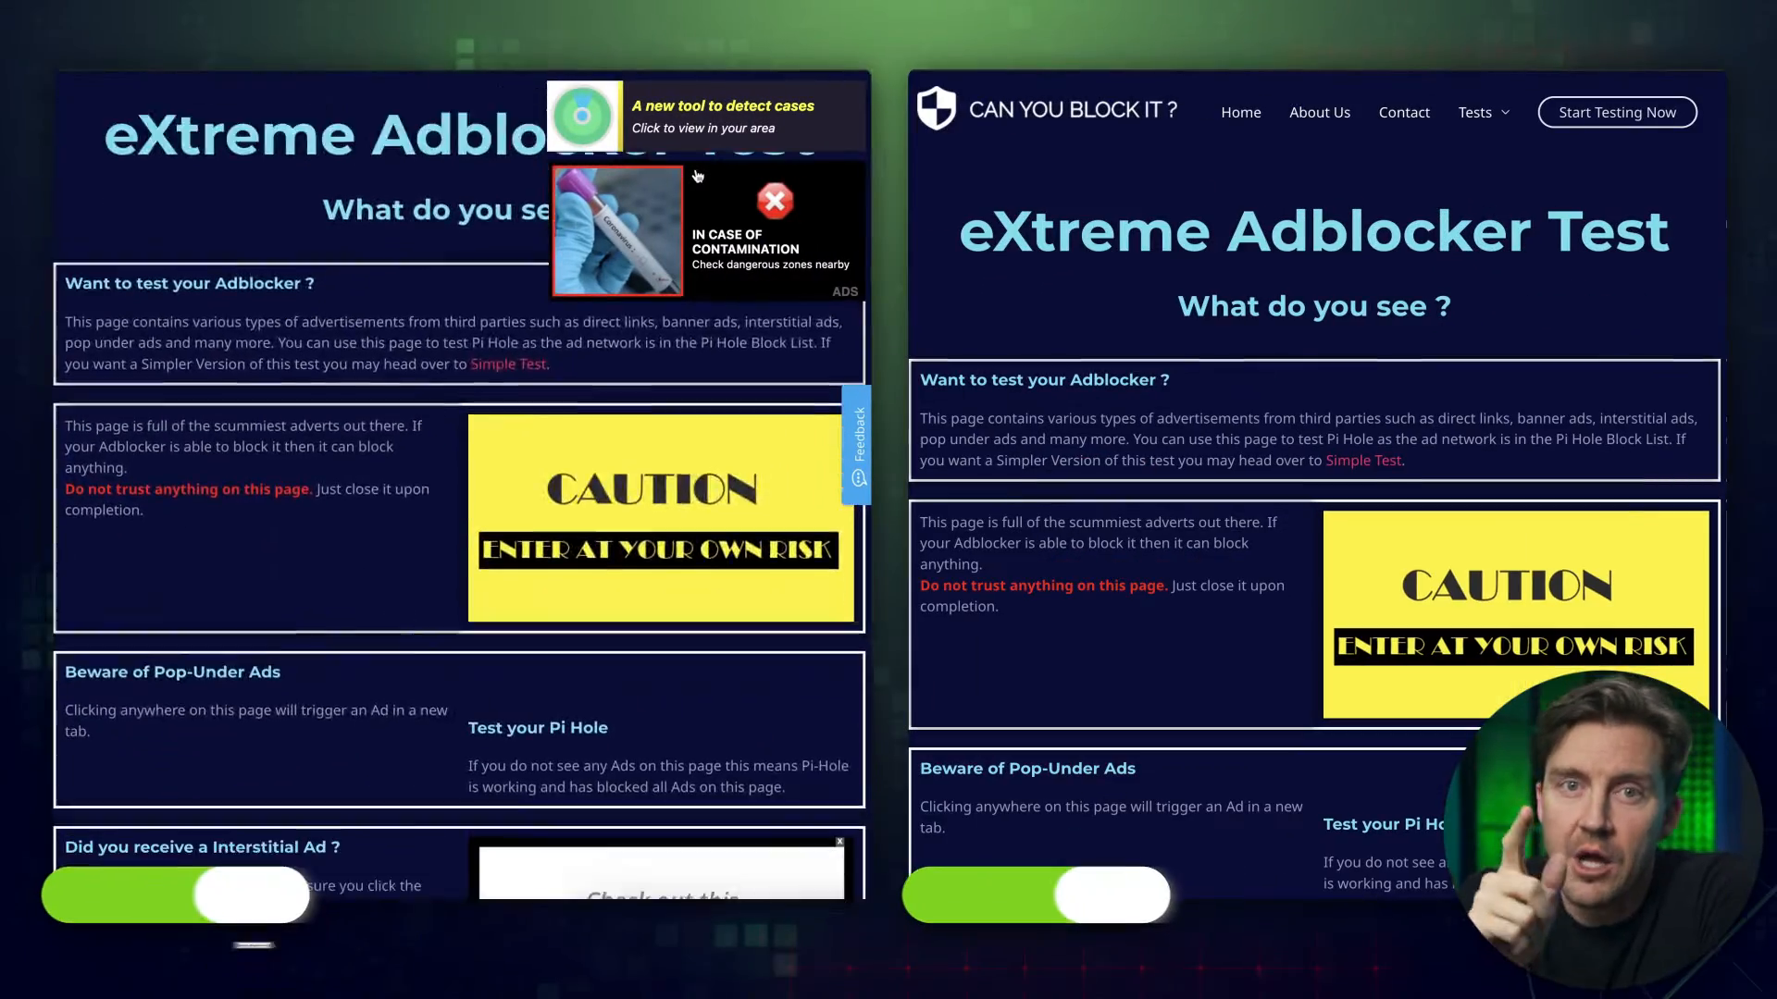
scroll("down", 3)
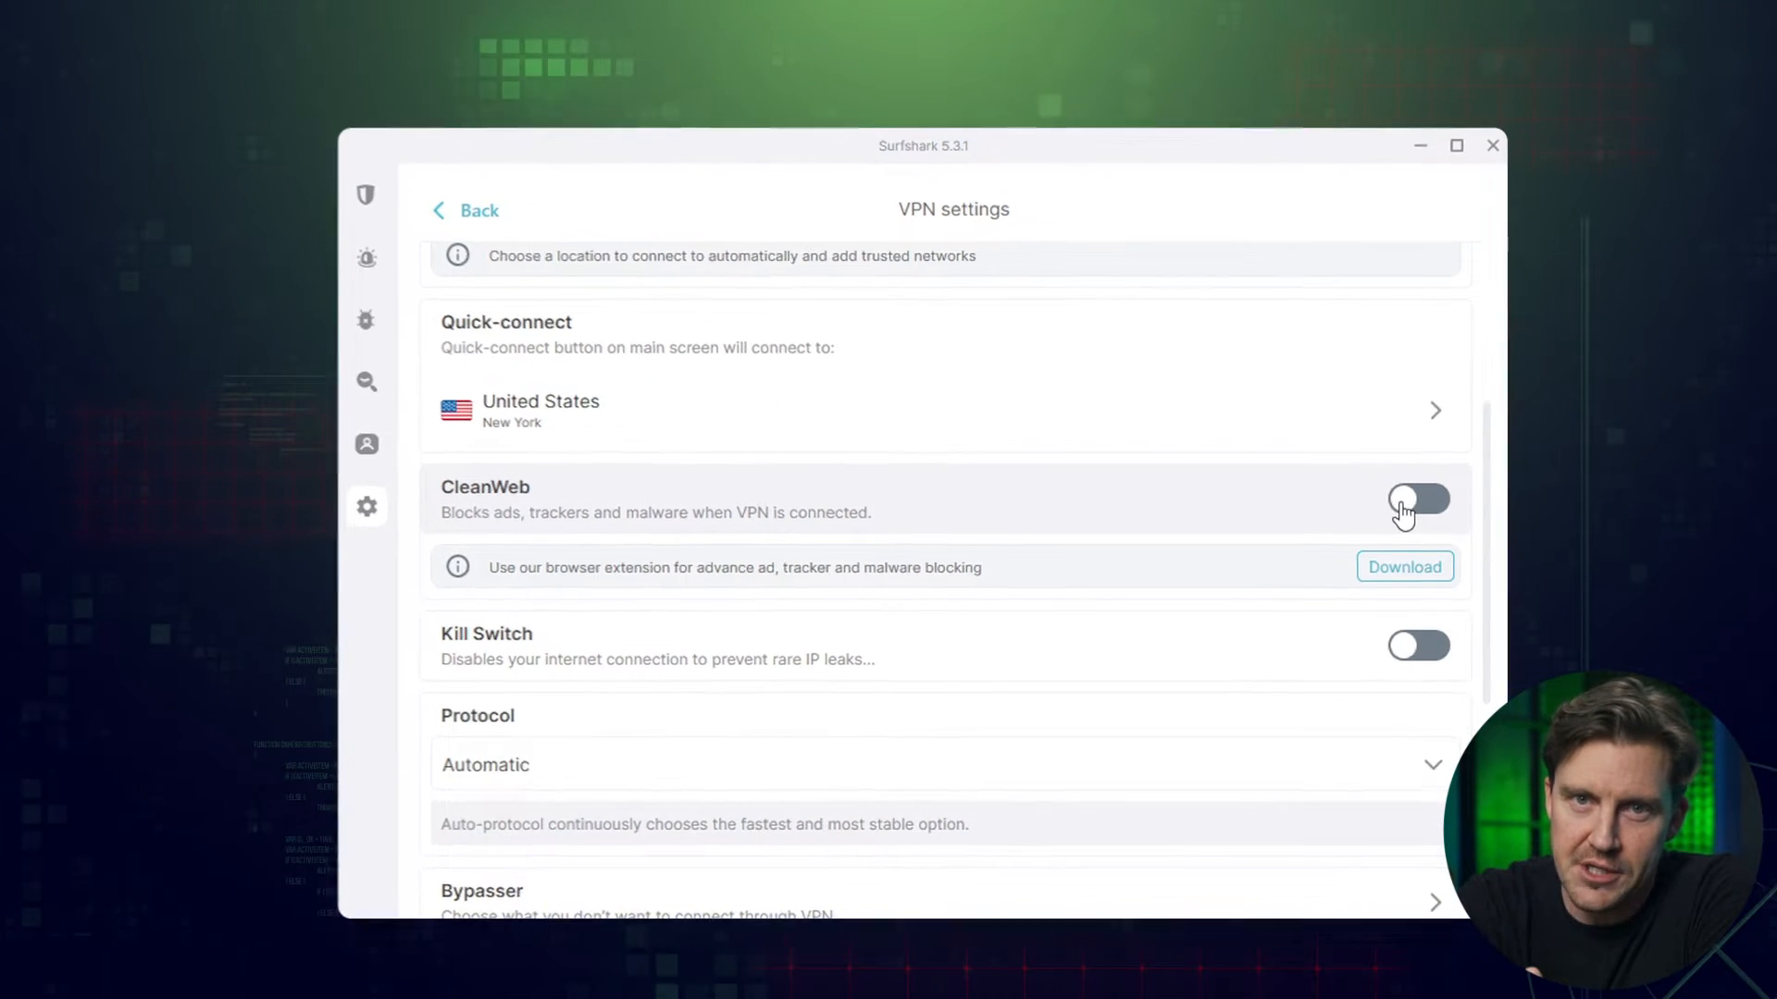
Toggle CleanWeb in Surfshark's VPN settings and return to the locations screen.
left_click(1417, 501)
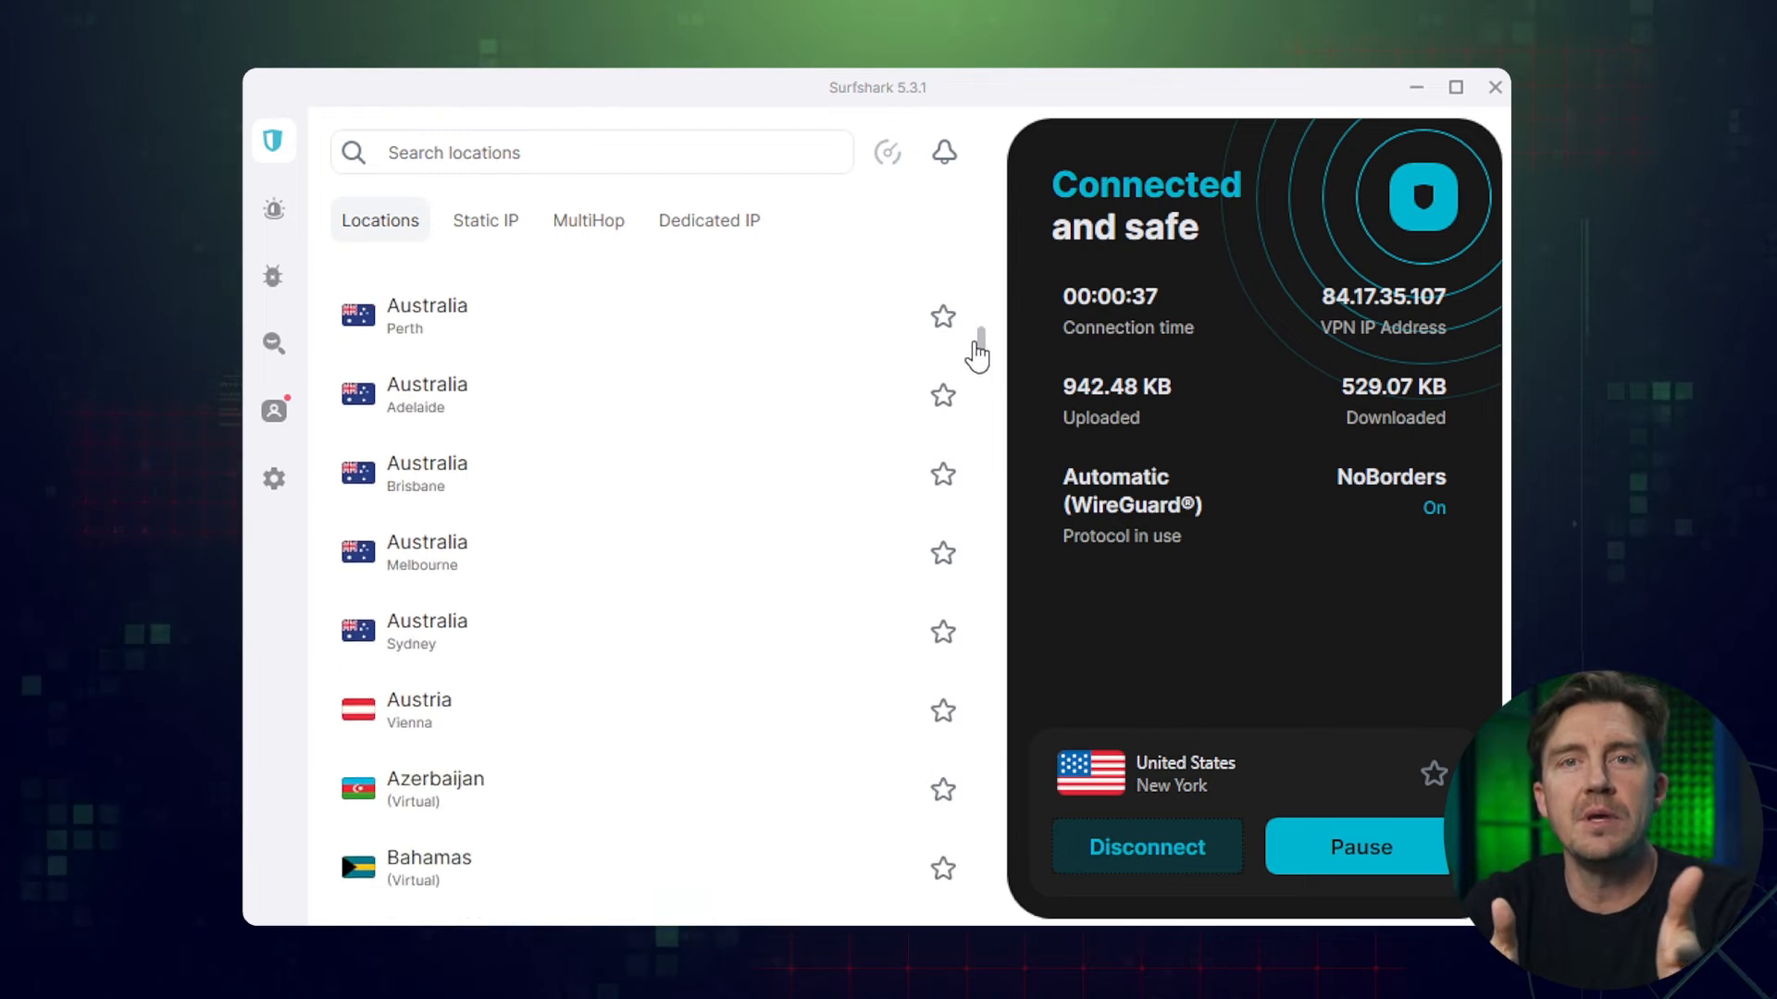
scroll("down", 3)
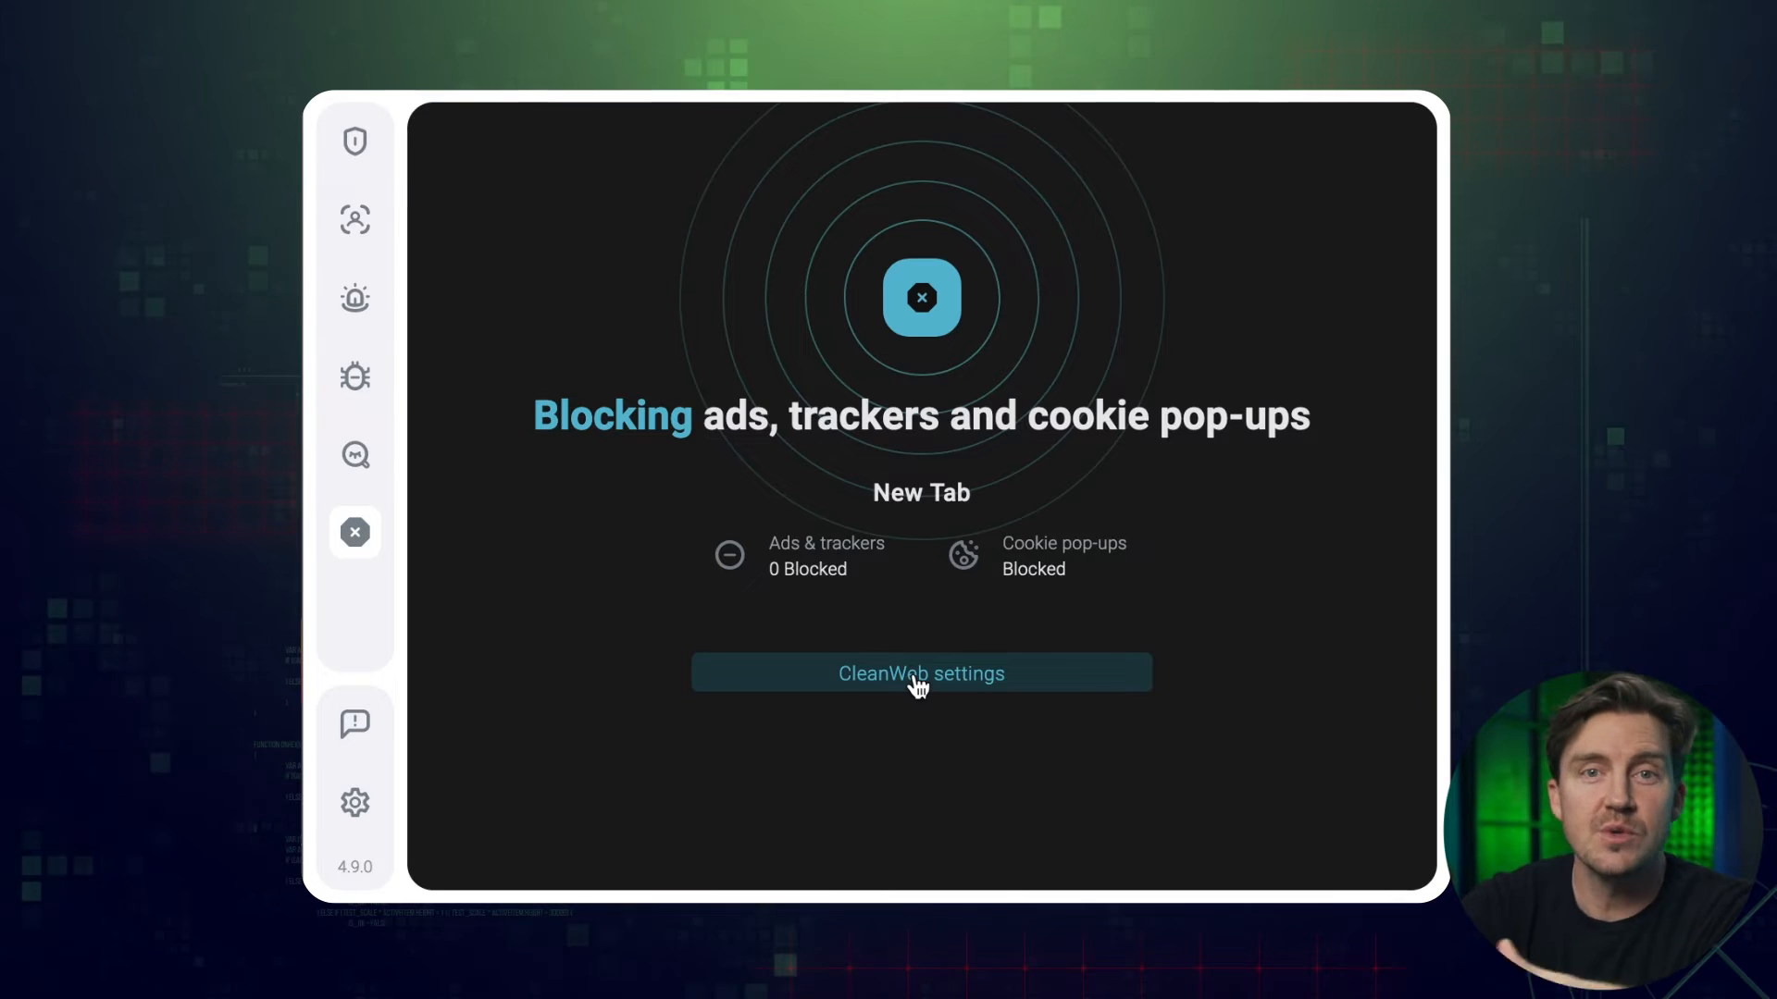
left_click(920, 672)
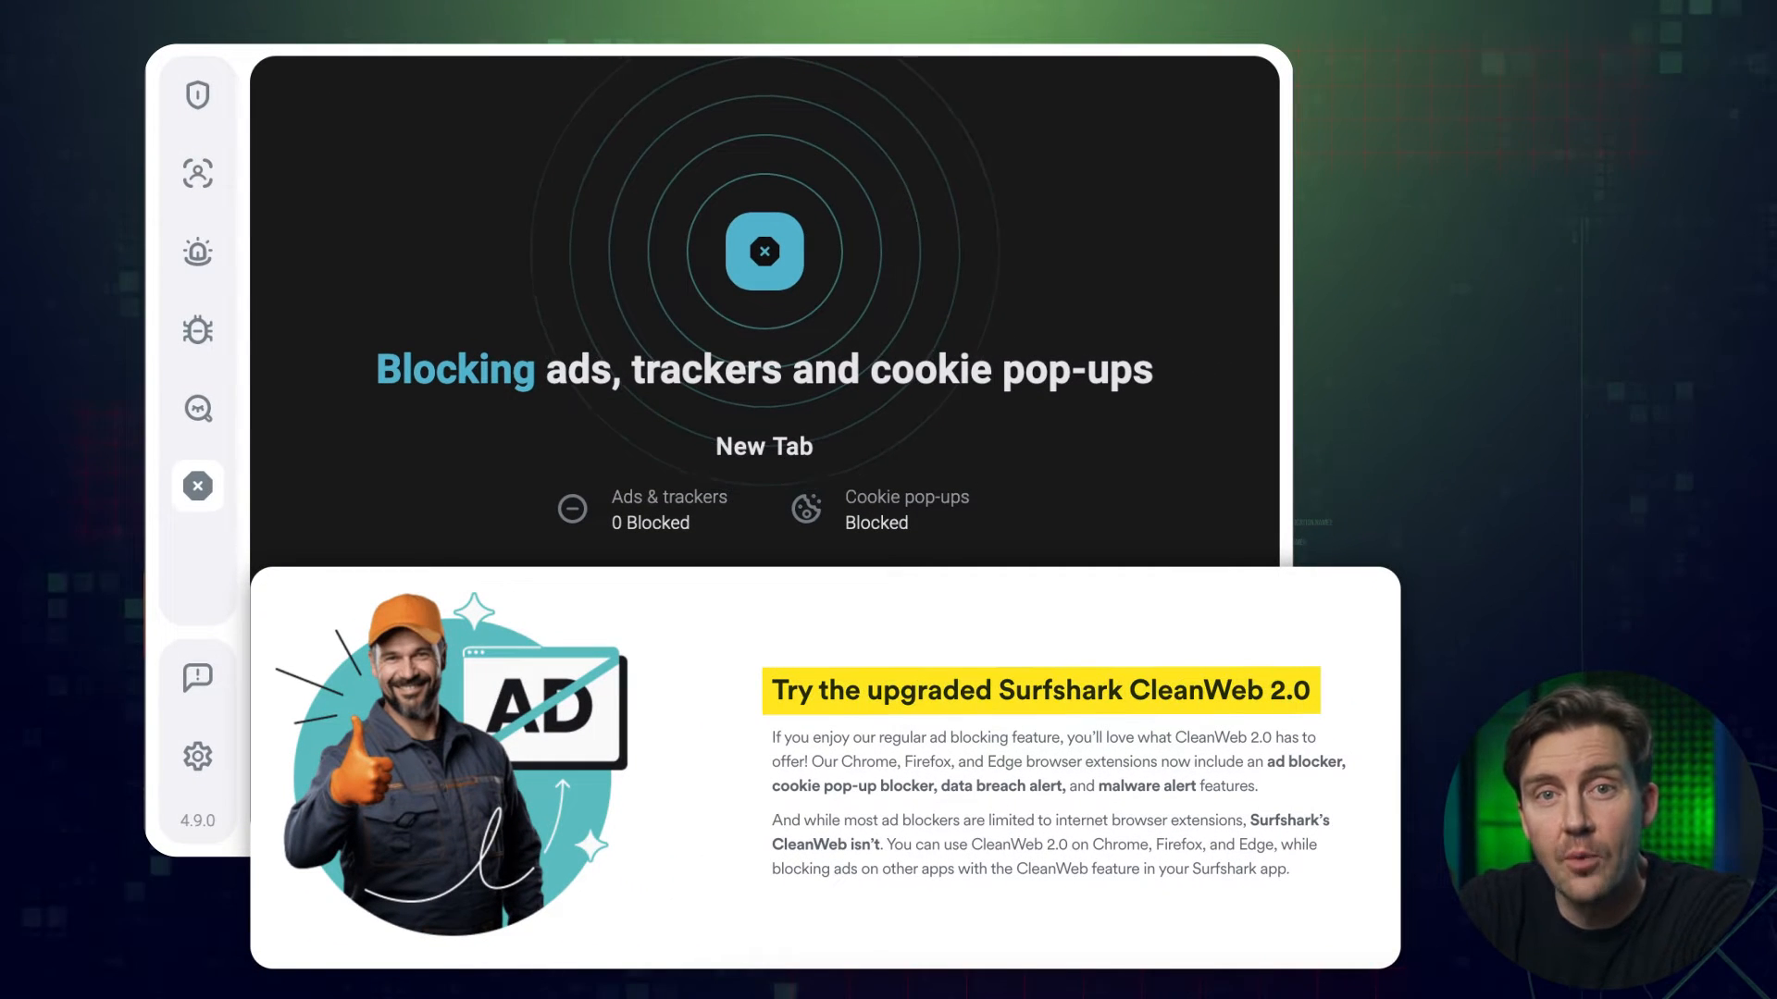
left_click(198, 757)
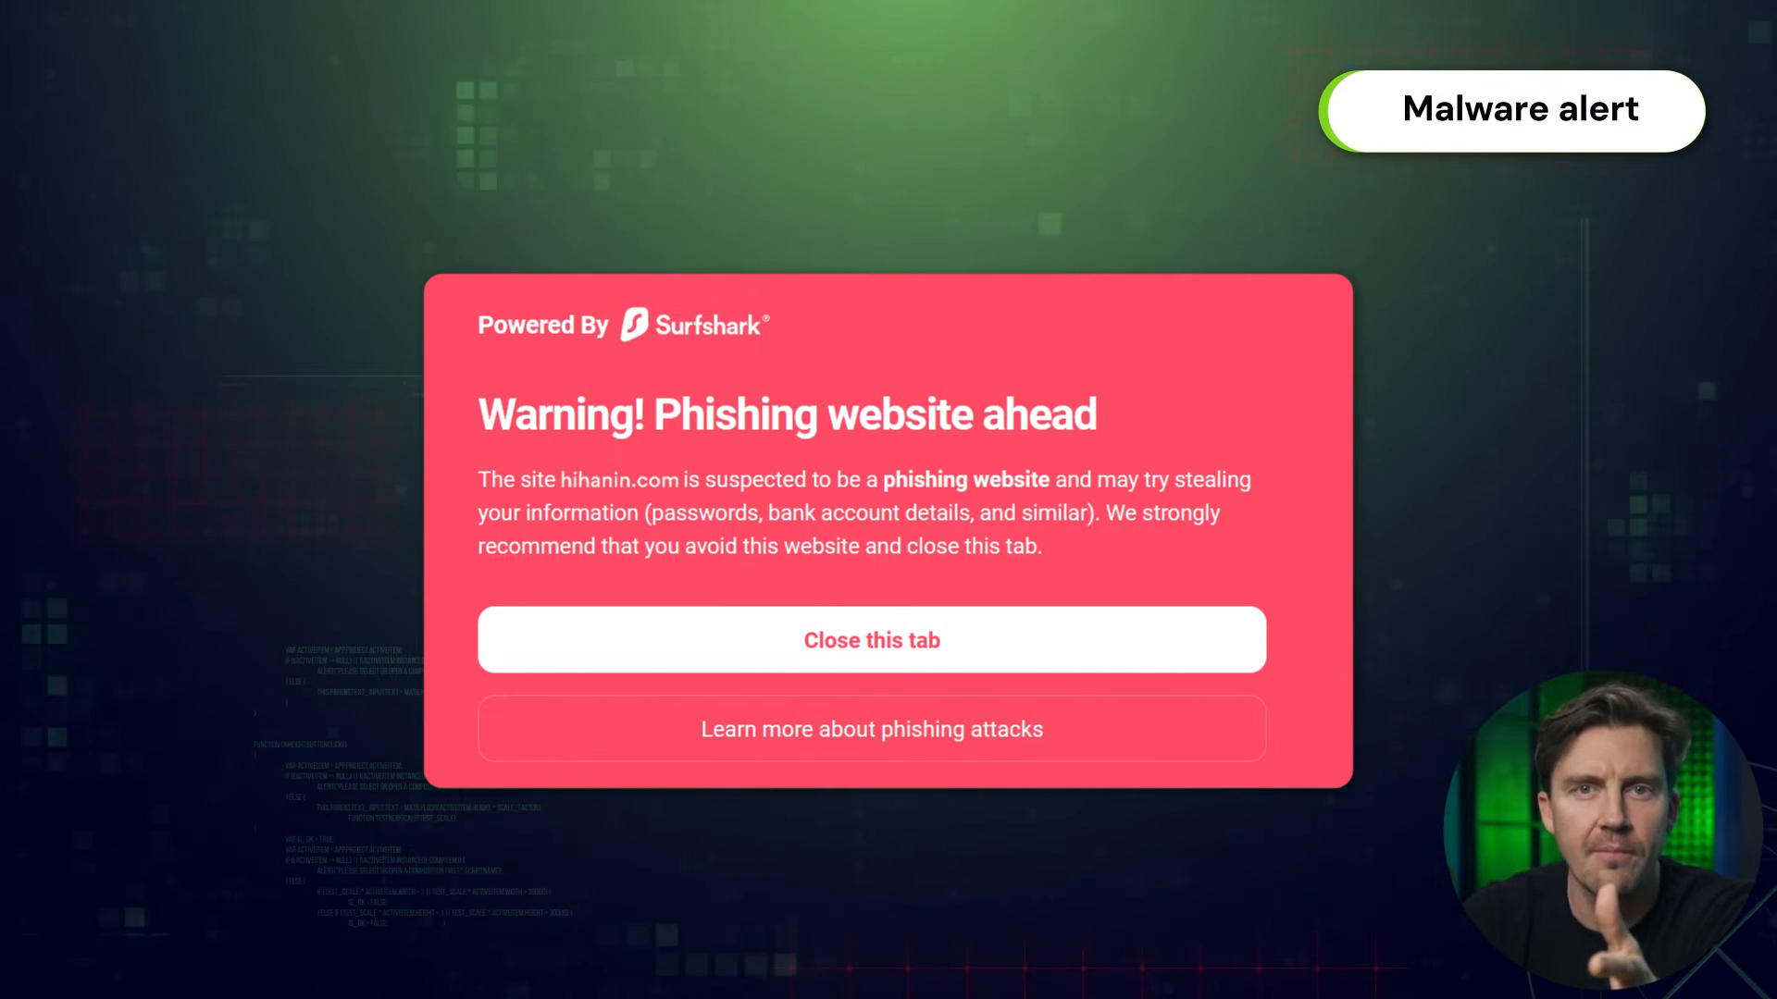
Expand the Surfshark Alert on Facebook's login page showing 45,847,724 exposed accounts.
left_click(870, 638)
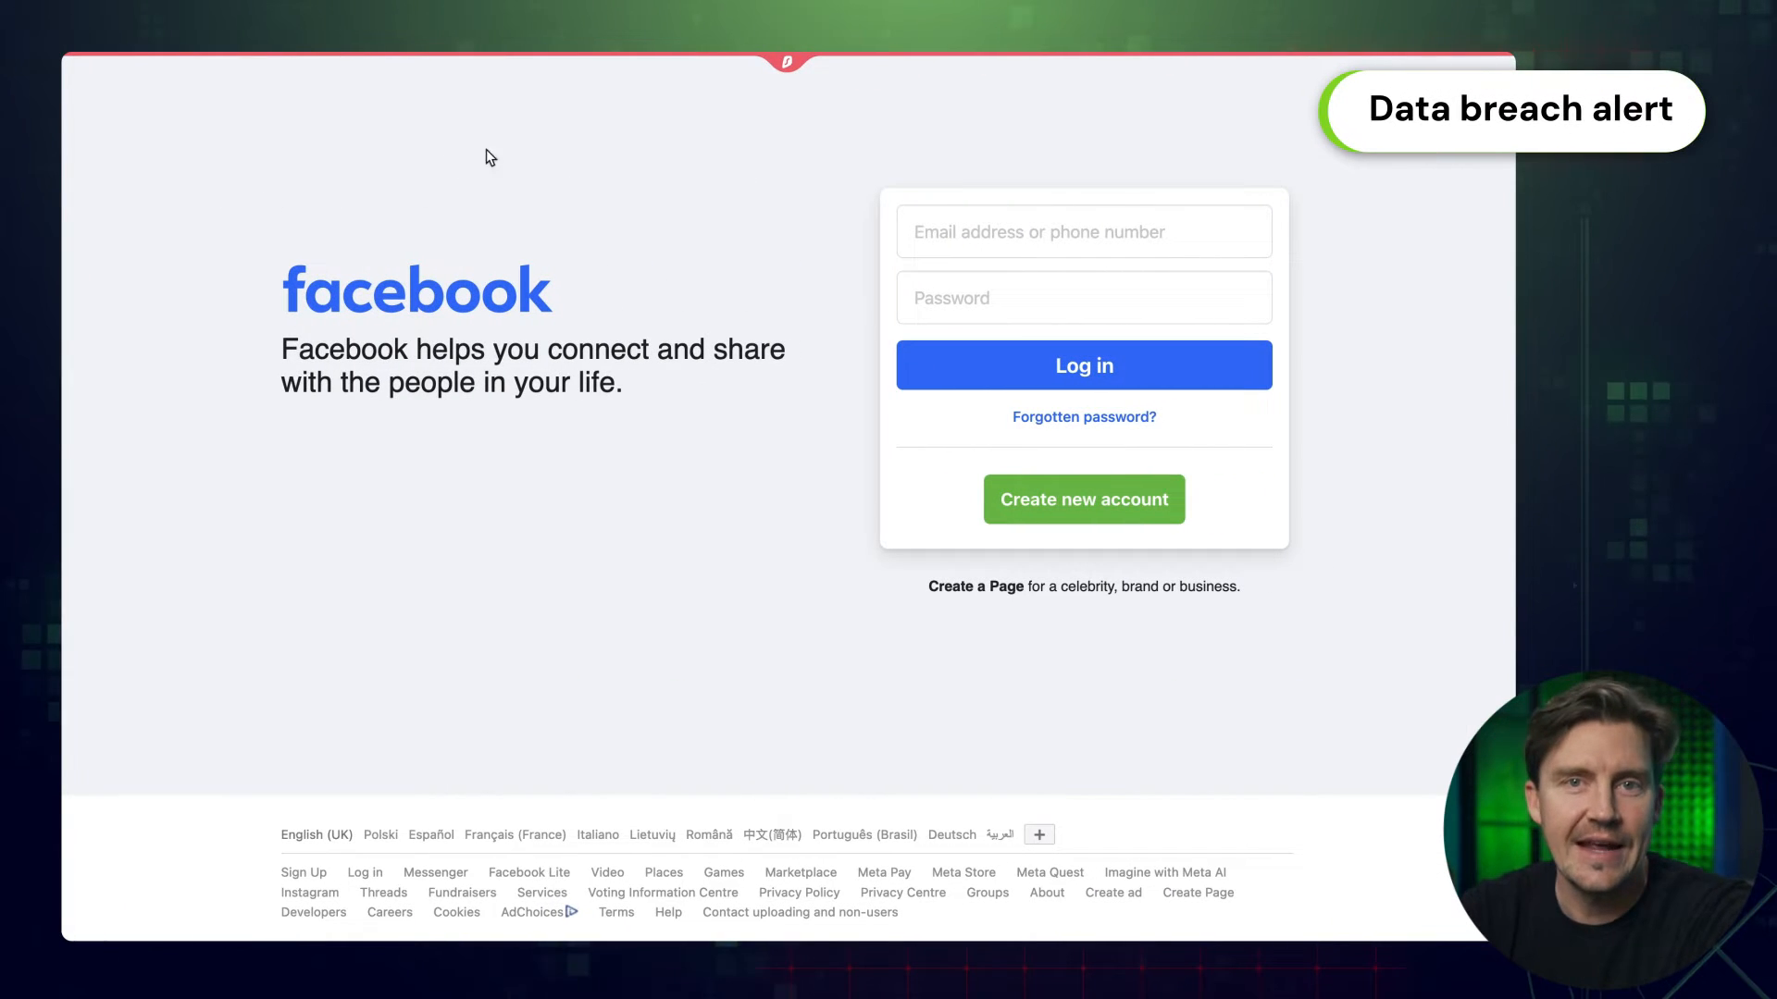
left_click(785, 63)
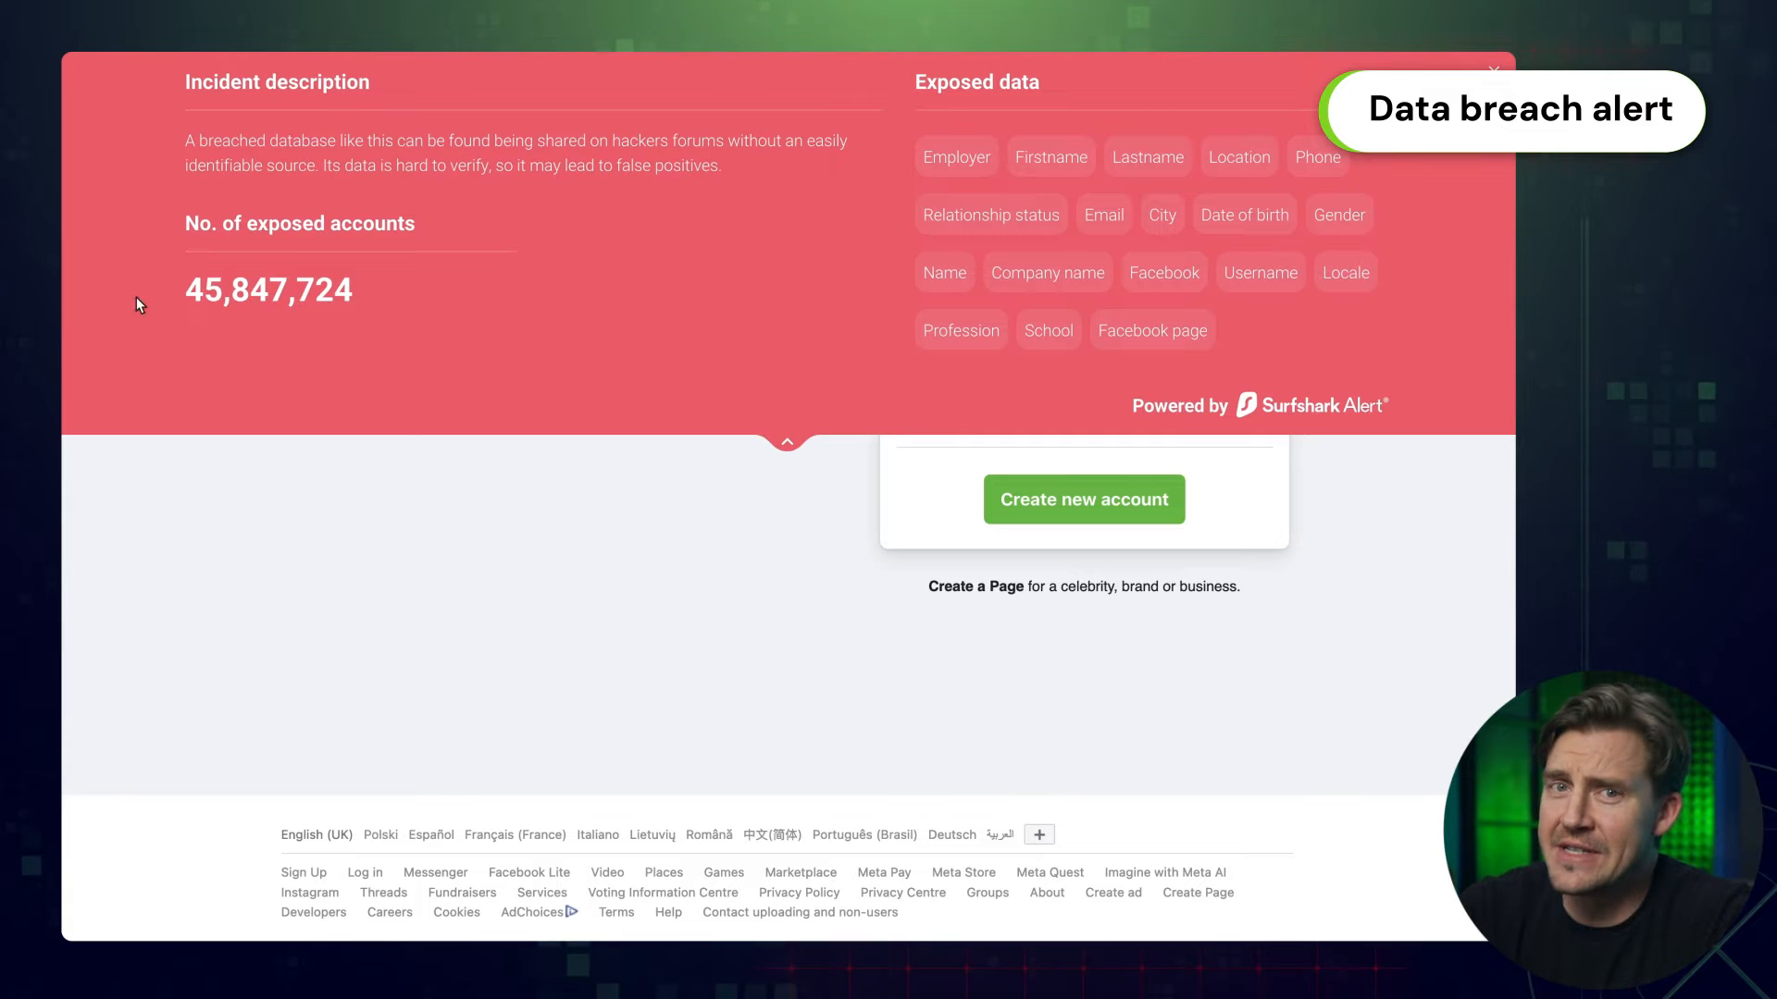
left_click_drag(181, 291, 385, 291)
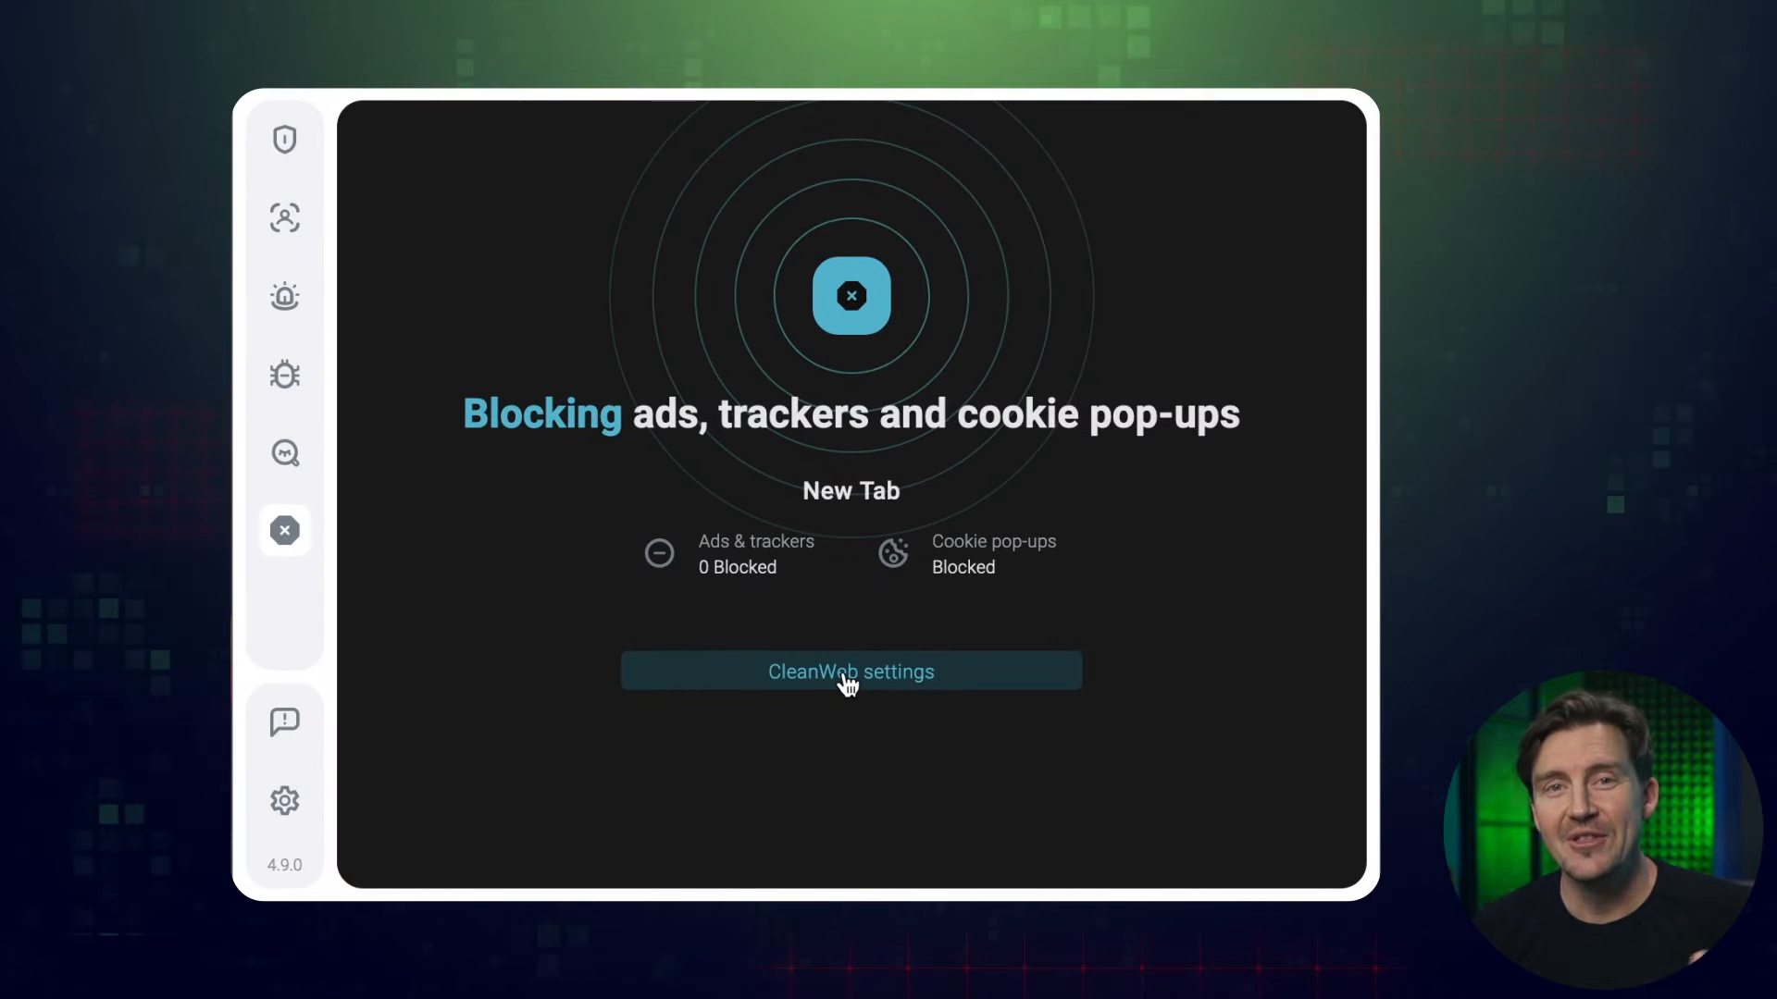
left_click(285, 801)
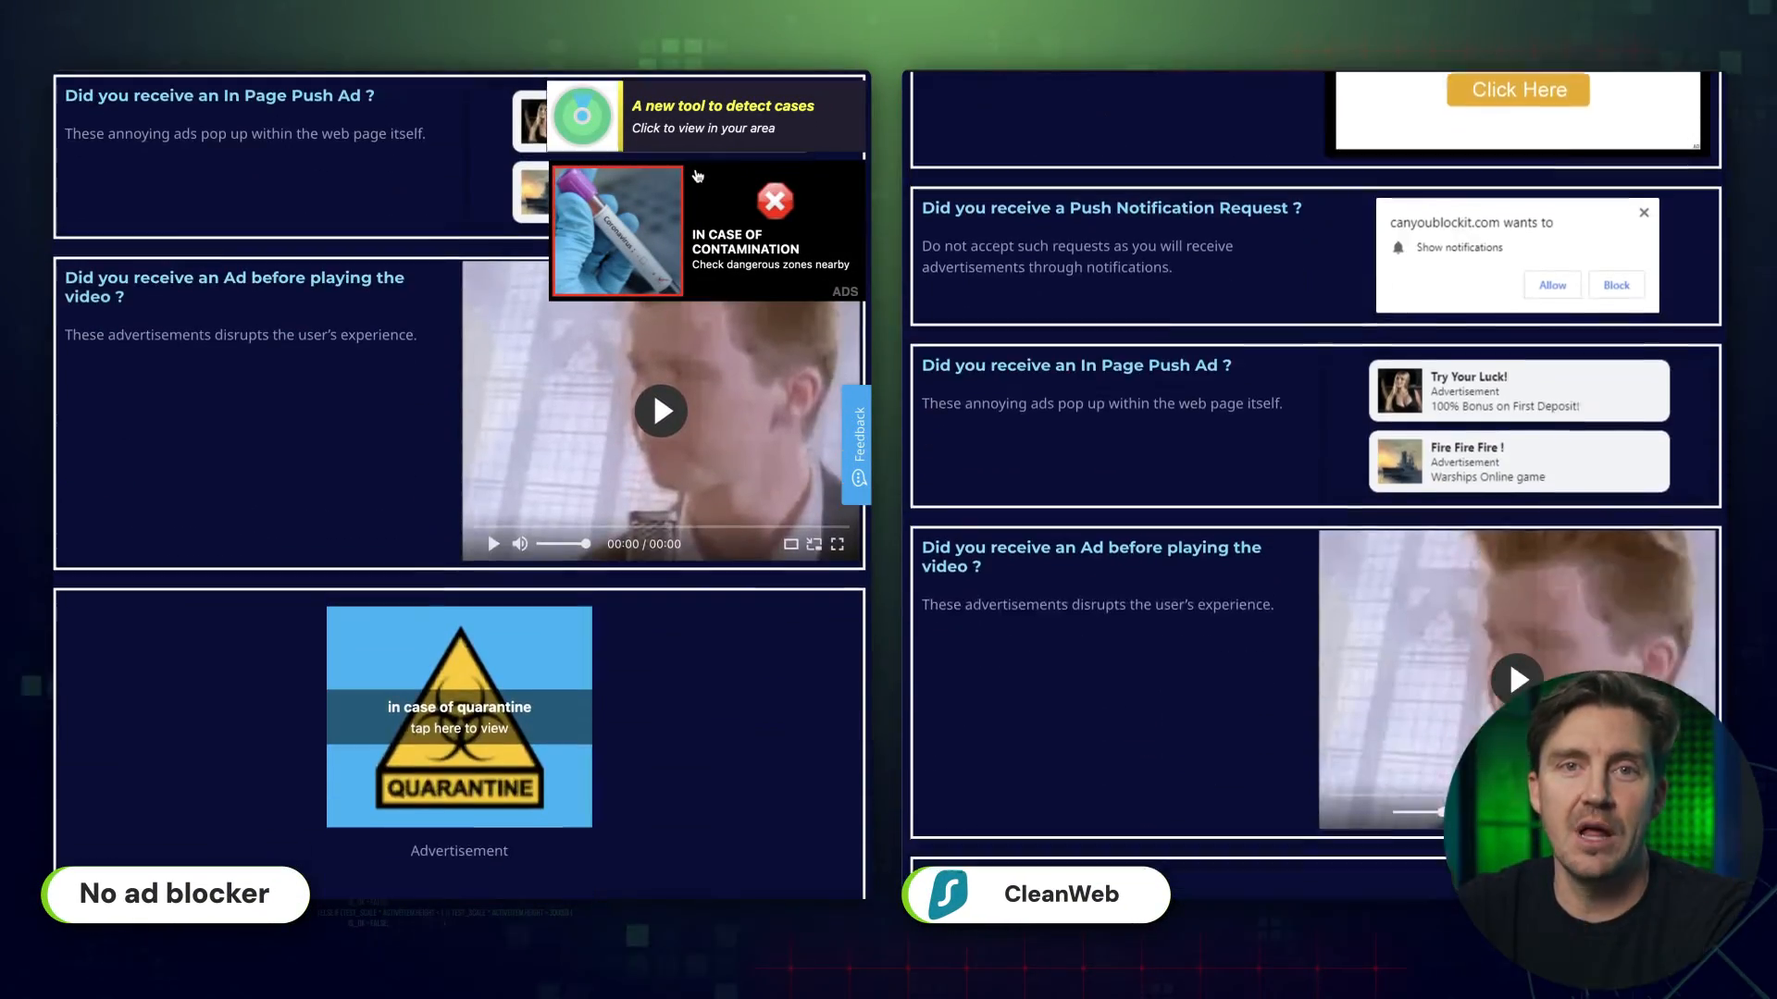
scroll("down", 3)
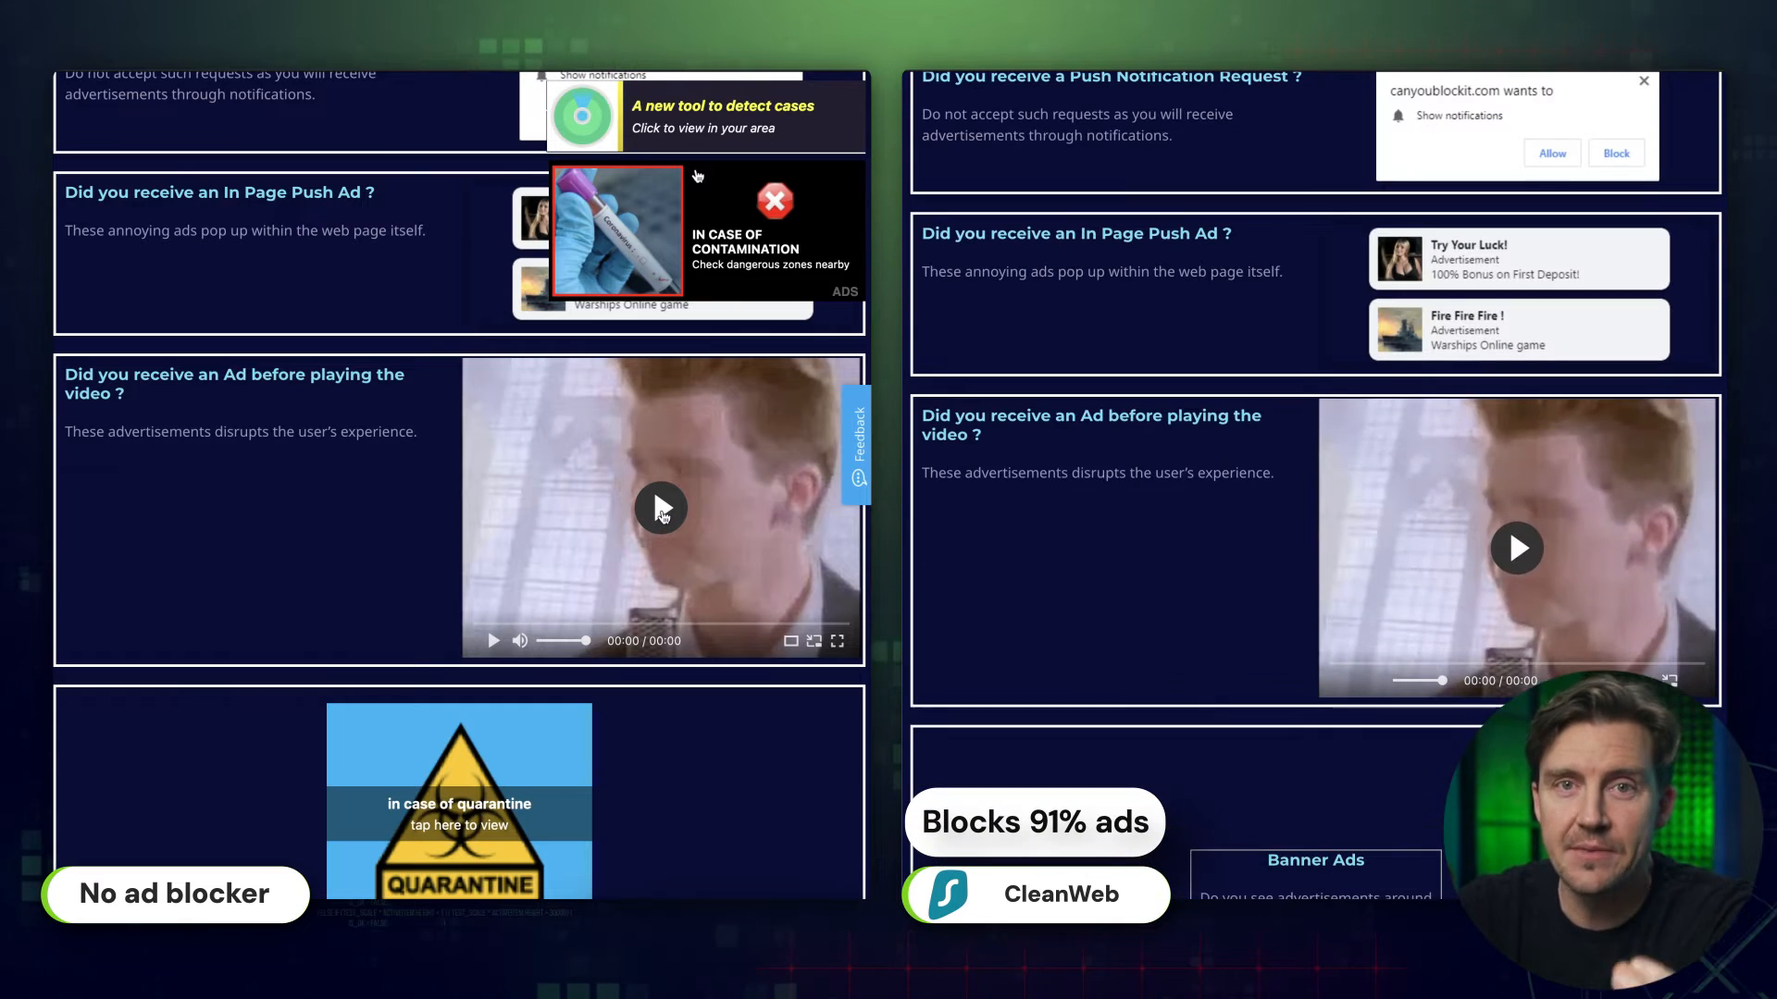
left_click(661, 507)
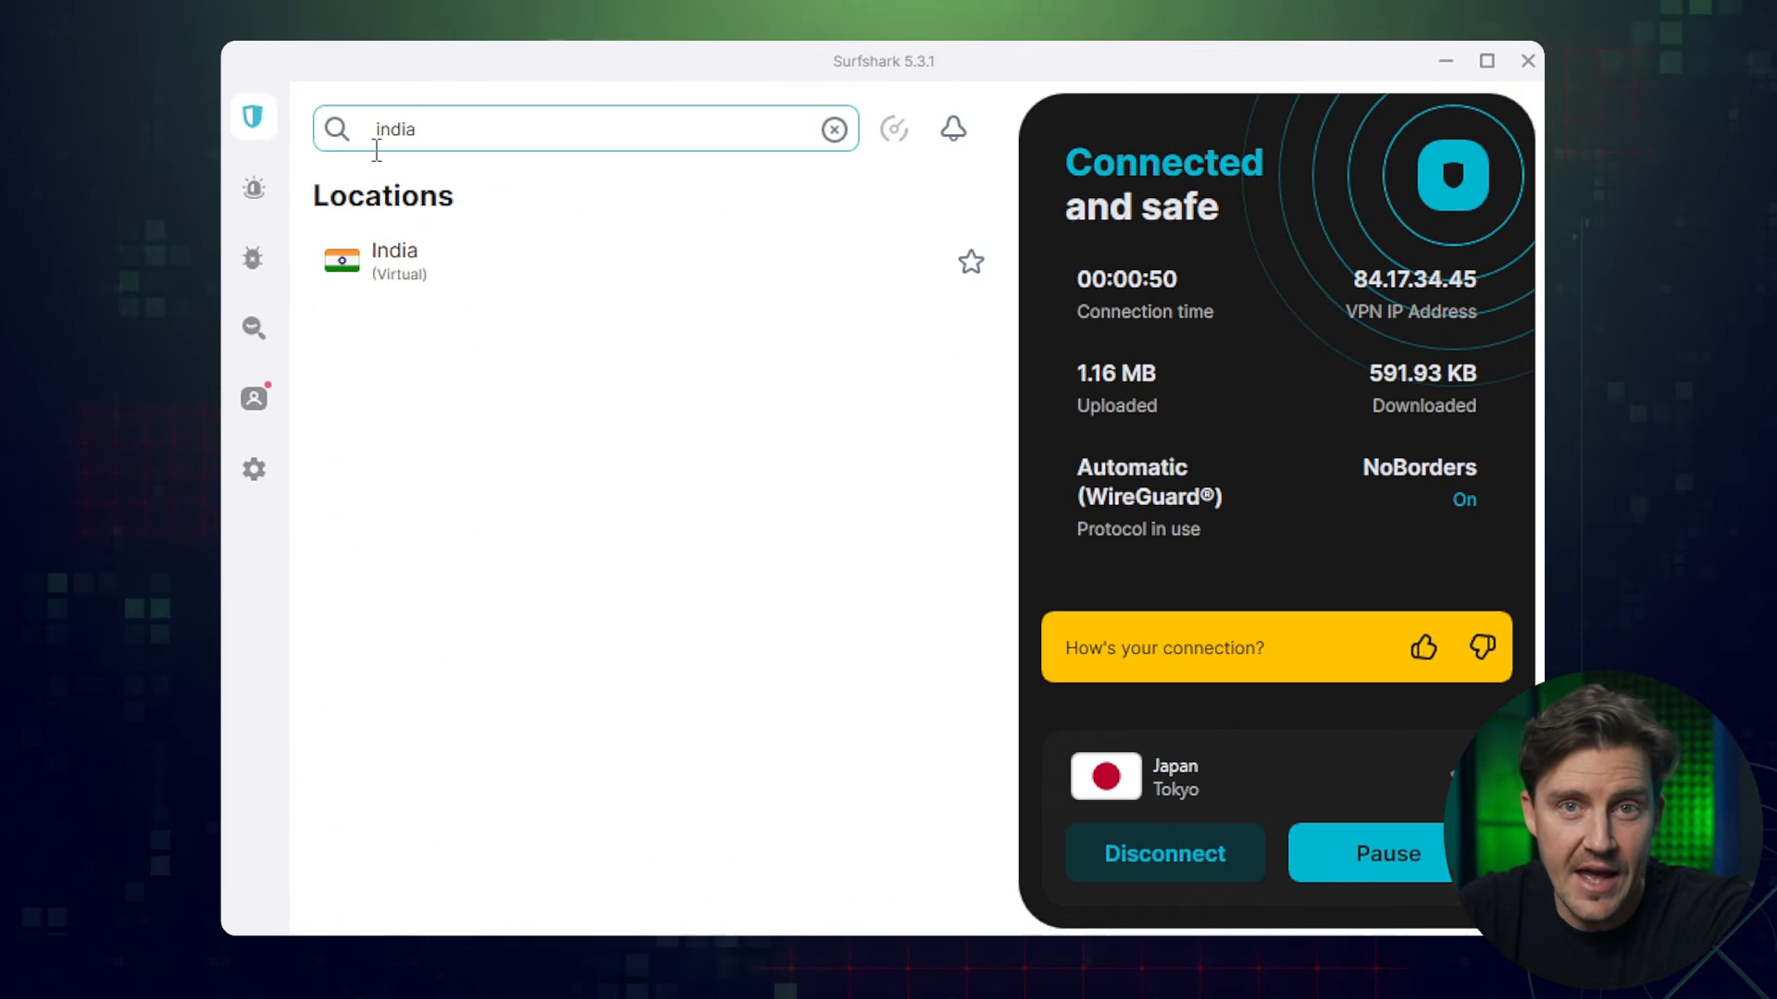
Go to Surfshark's VPN settings via the gear icon and scroll to the CleanWeb option.
left_click(254, 468)
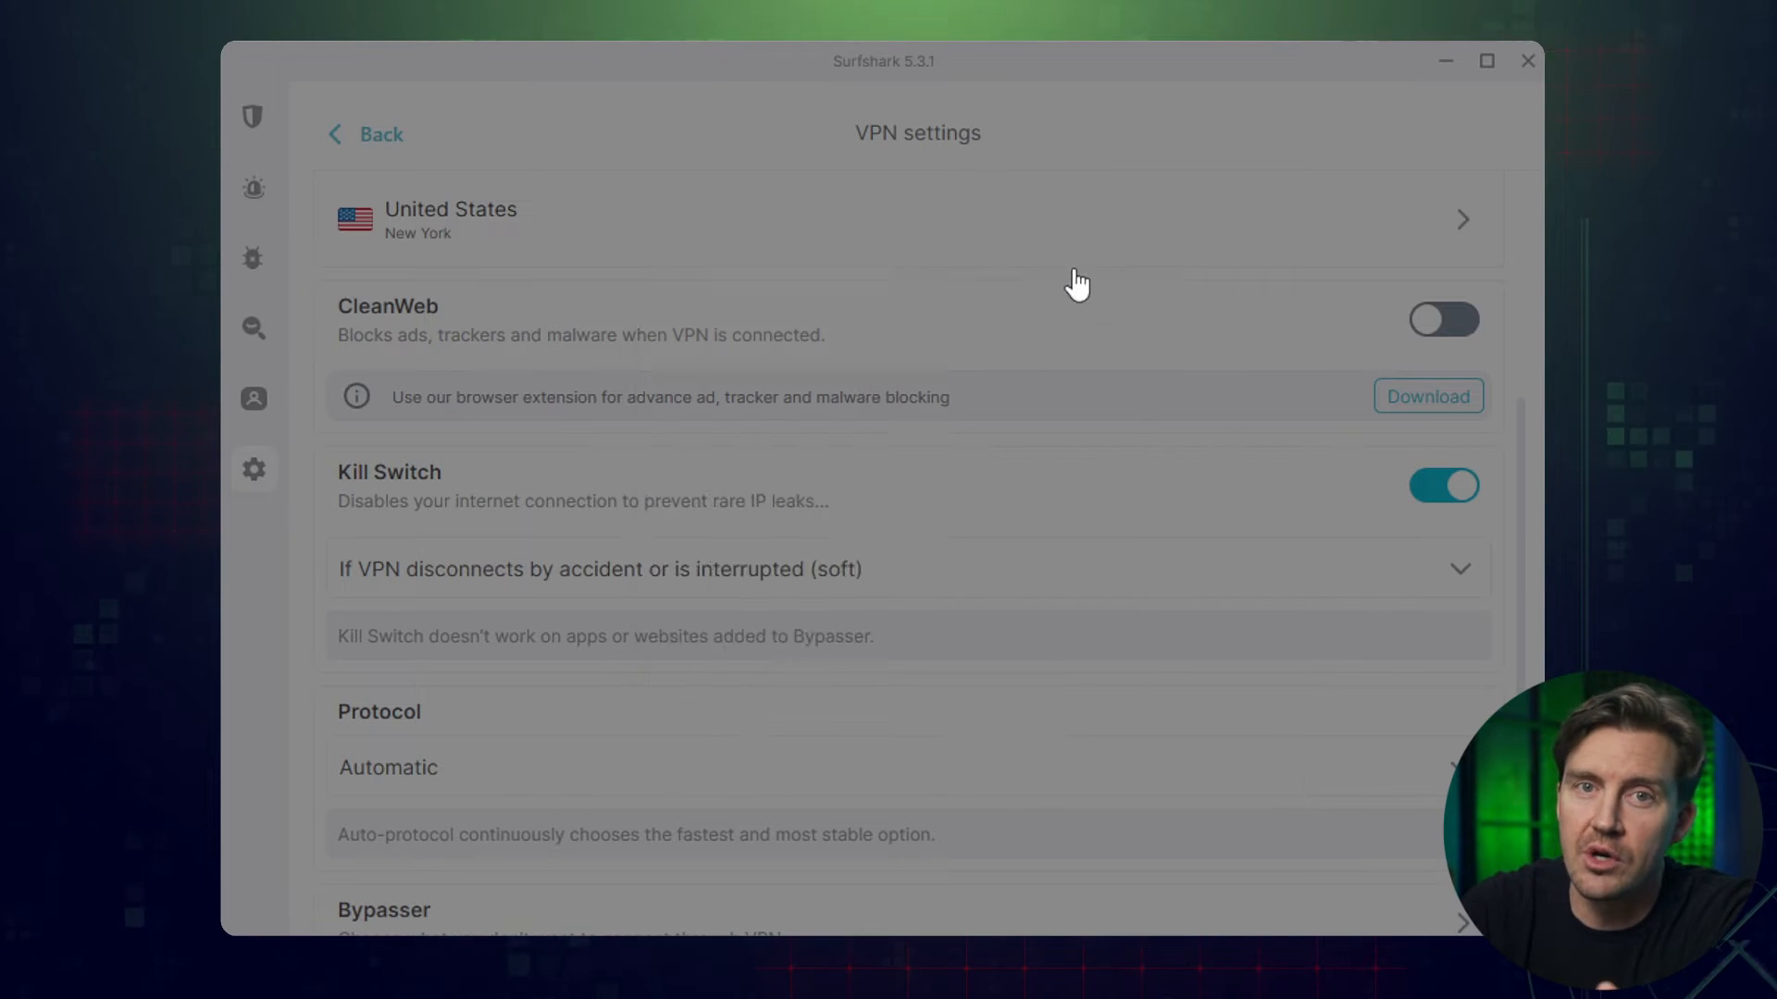
left_click(383, 908)
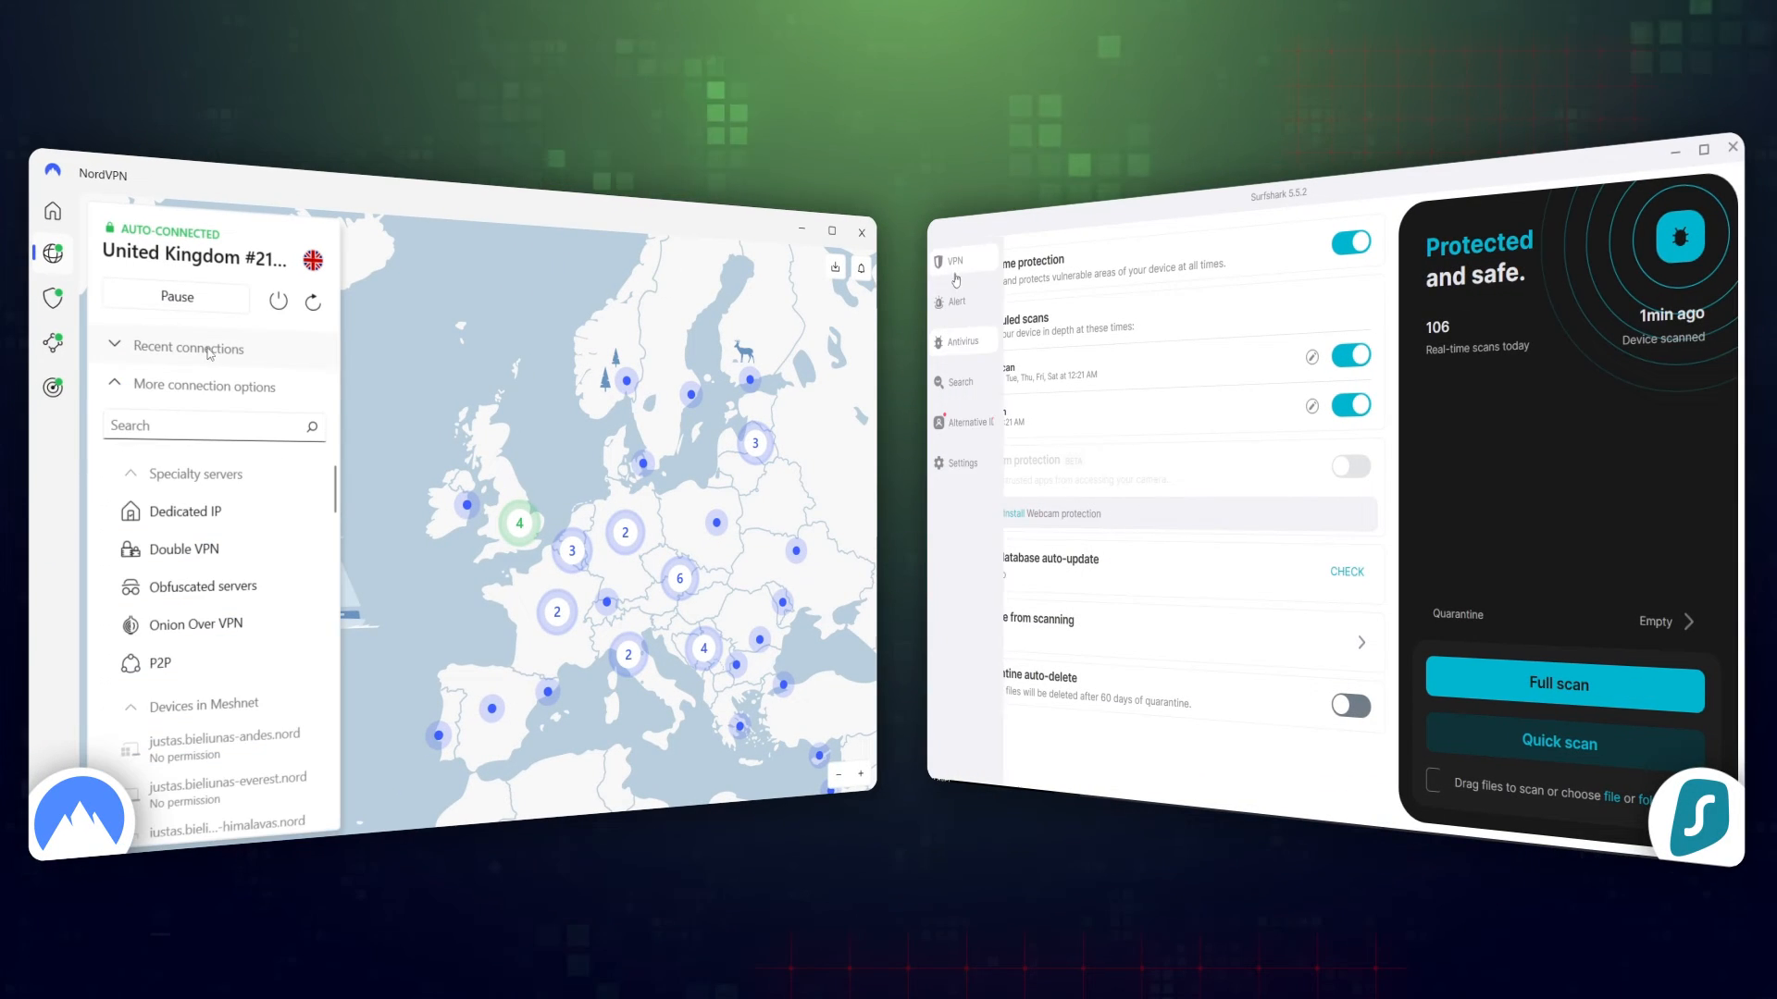
Show NordVPN's Threat Protection overview with web, file and vulnerability protection.
left_click(52, 298)
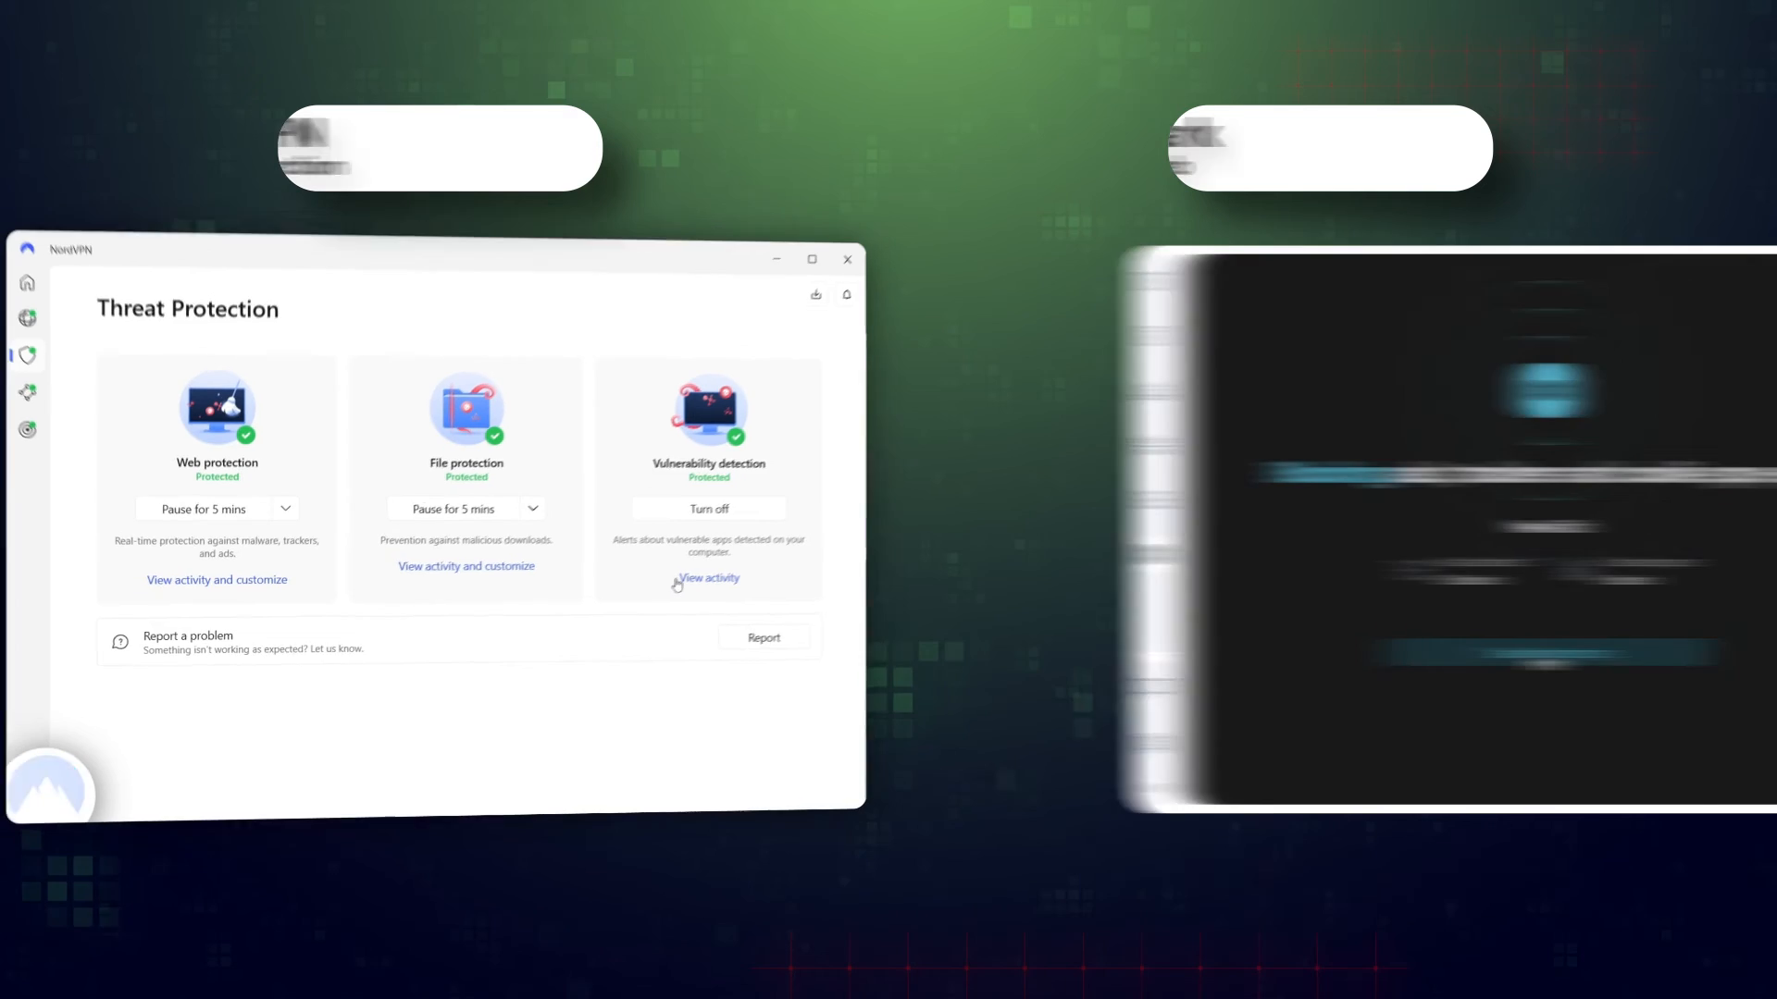